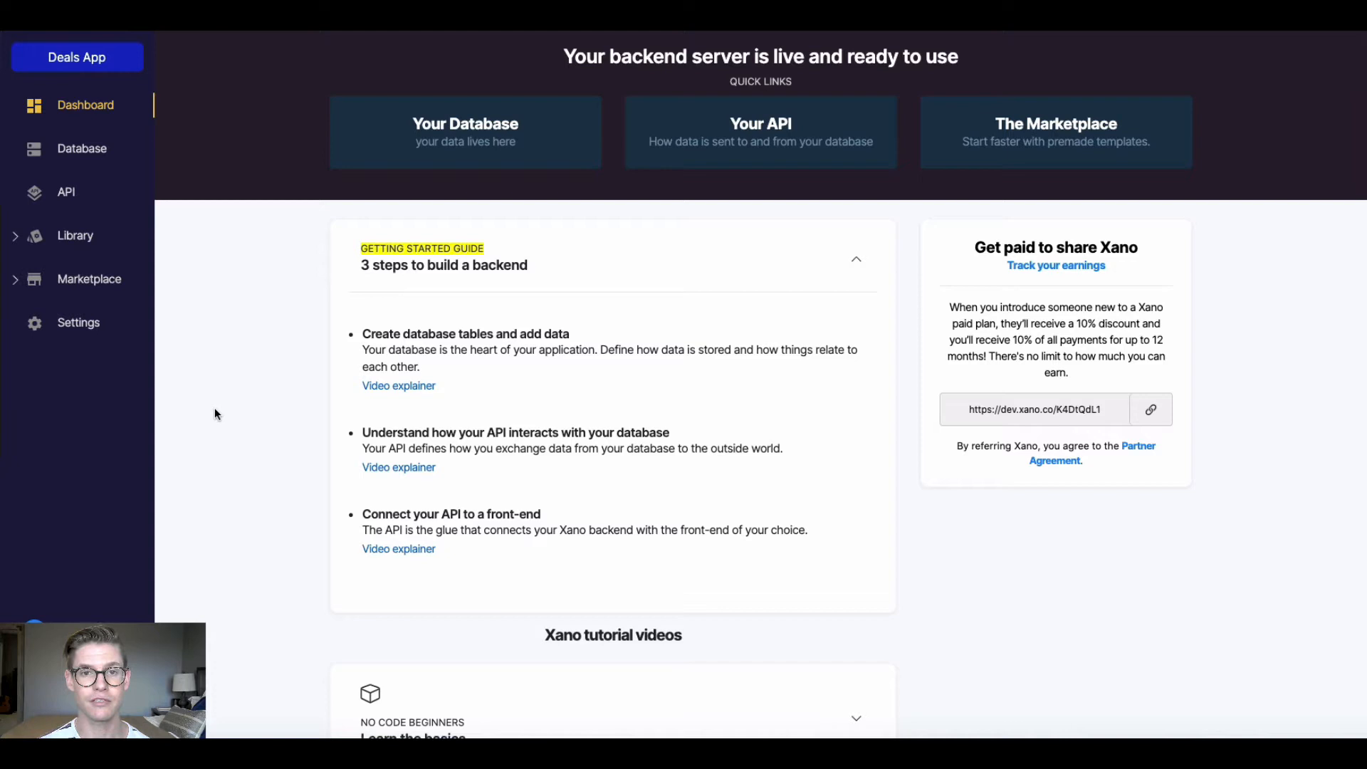
pyautogui.moveTo(346, 452)
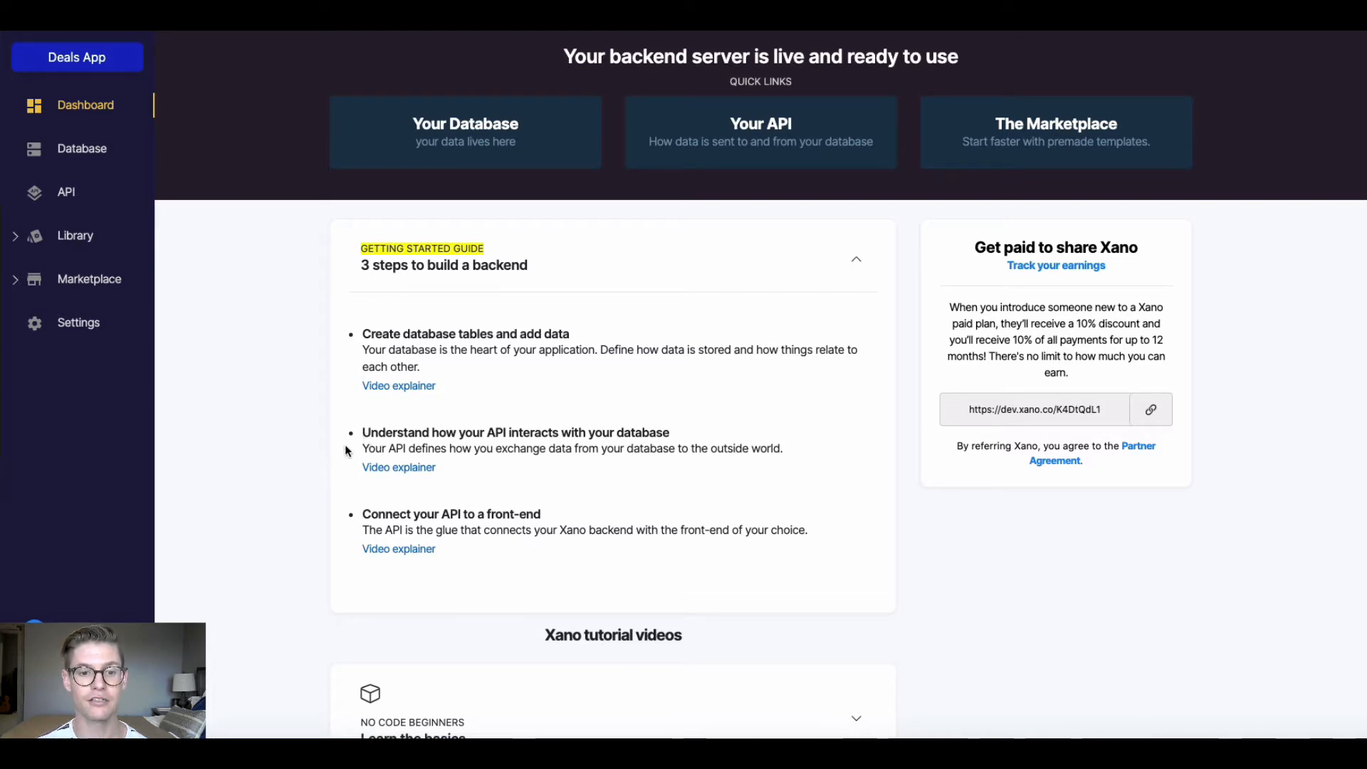
pyautogui.moveTo(600, 436)
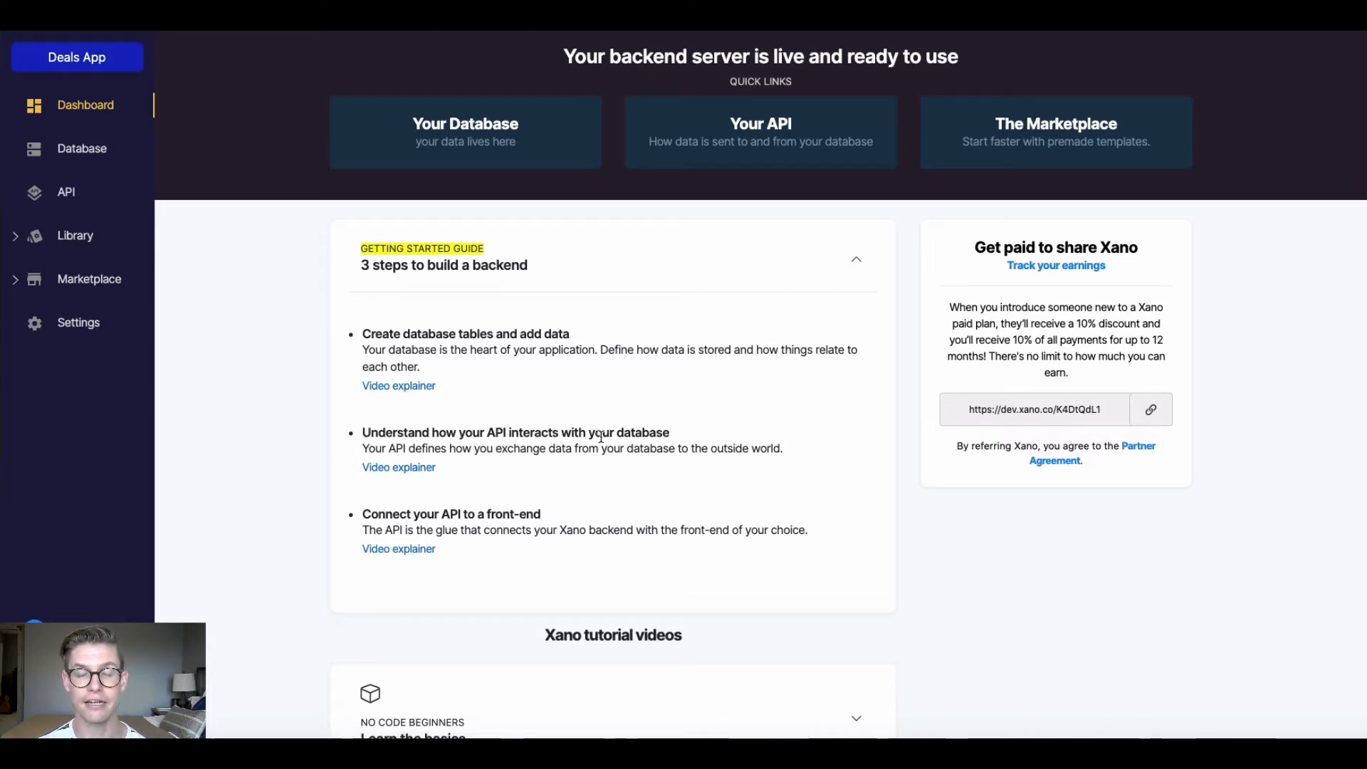
pyautogui.moveTo(267, 445)
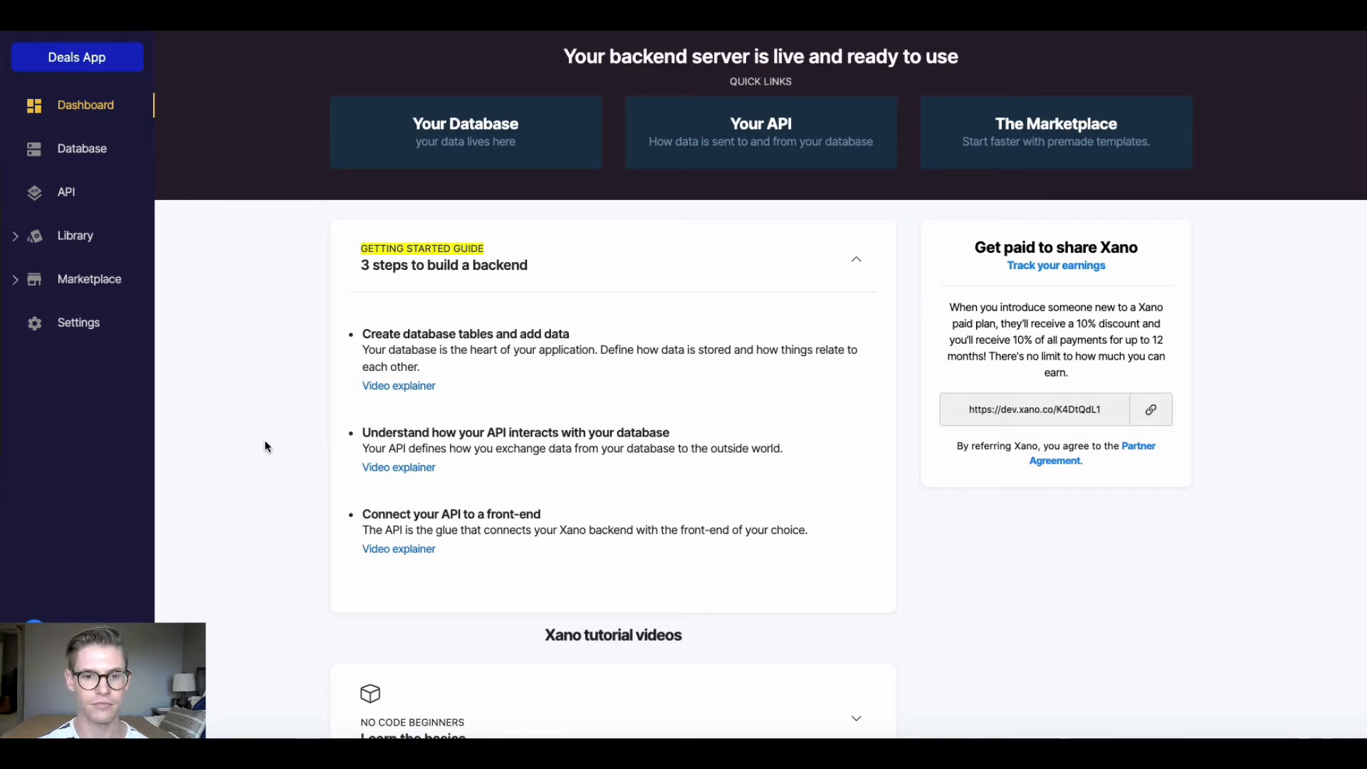
pyautogui.moveTo(290, 370)
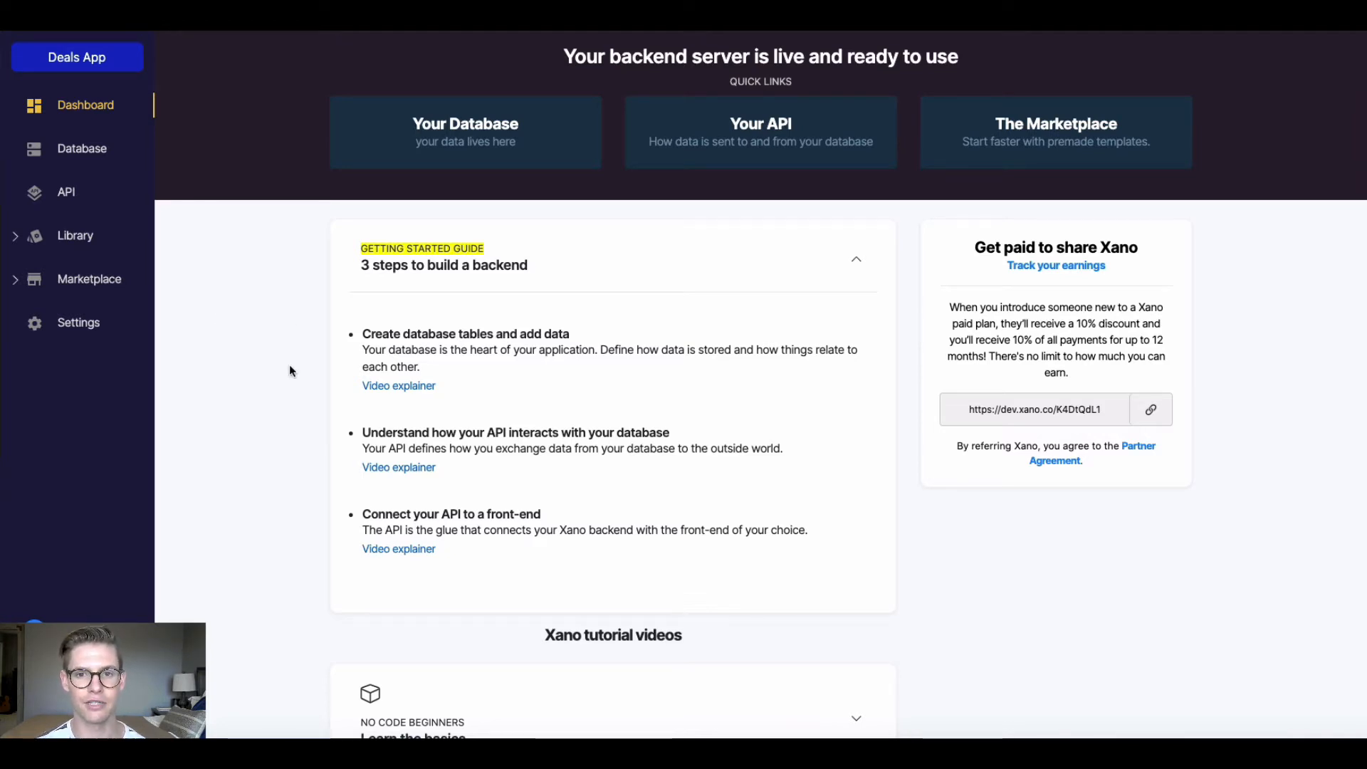
pyautogui.moveTo(74, 202)
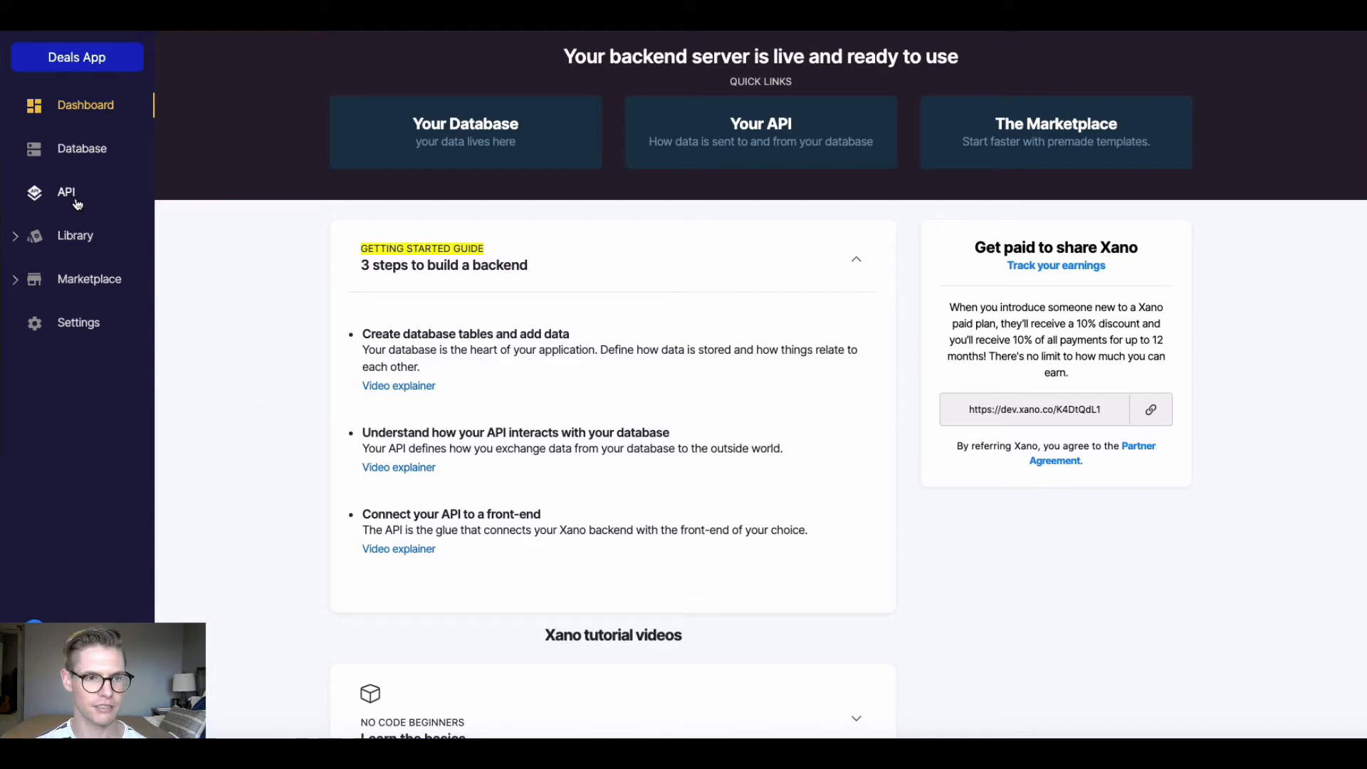
pyautogui.moveTo(761, 122)
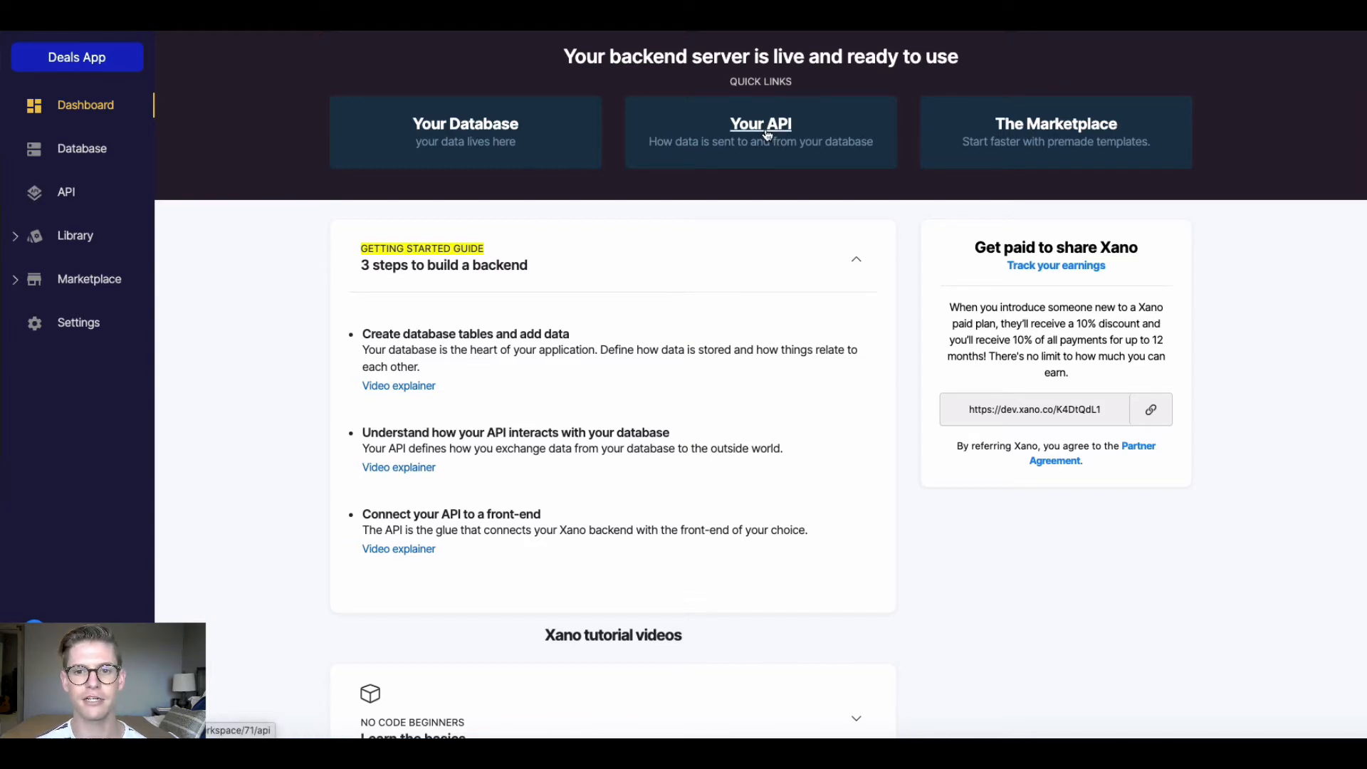
# - Browse the public API group's auth, deal, merchant and user endpoints from the sidebar's API section
pyautogui.click(65, 192)
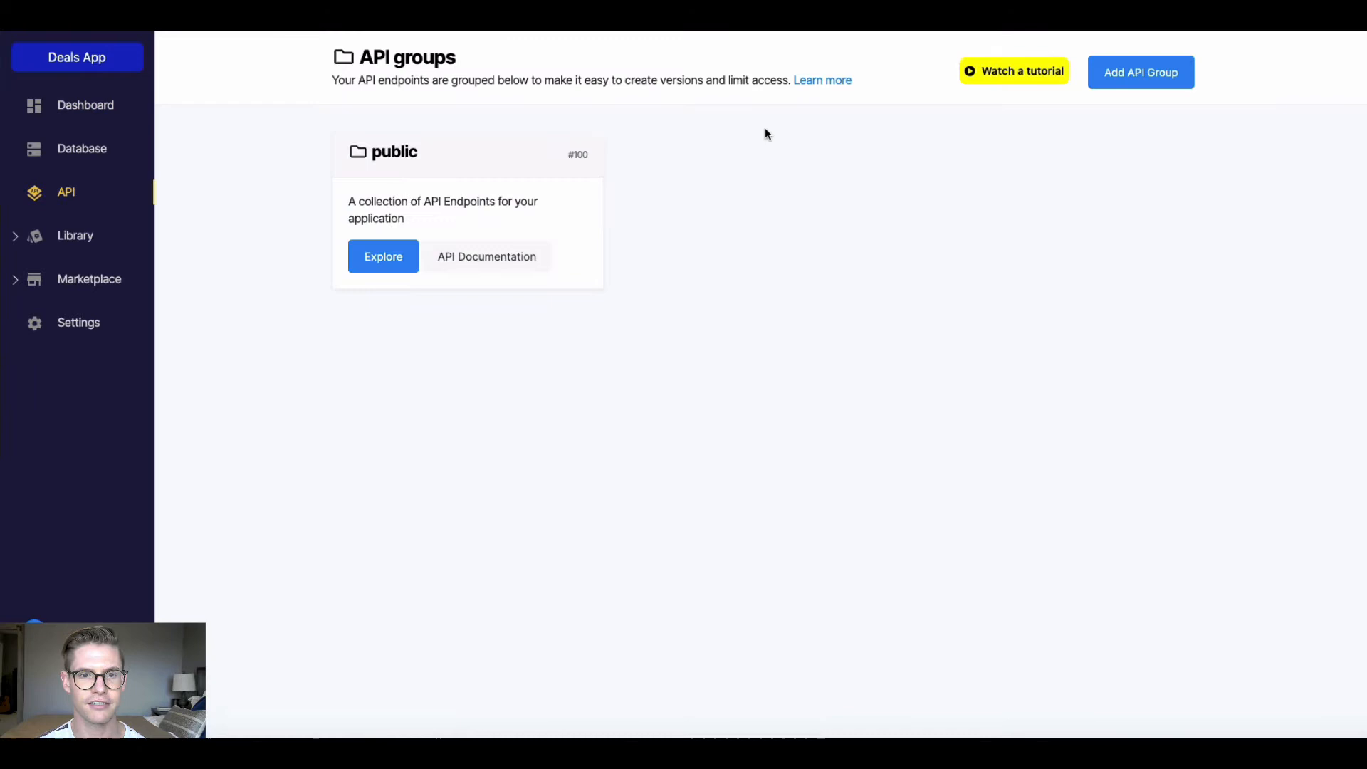
pyautogui.moveTo(345, 565)
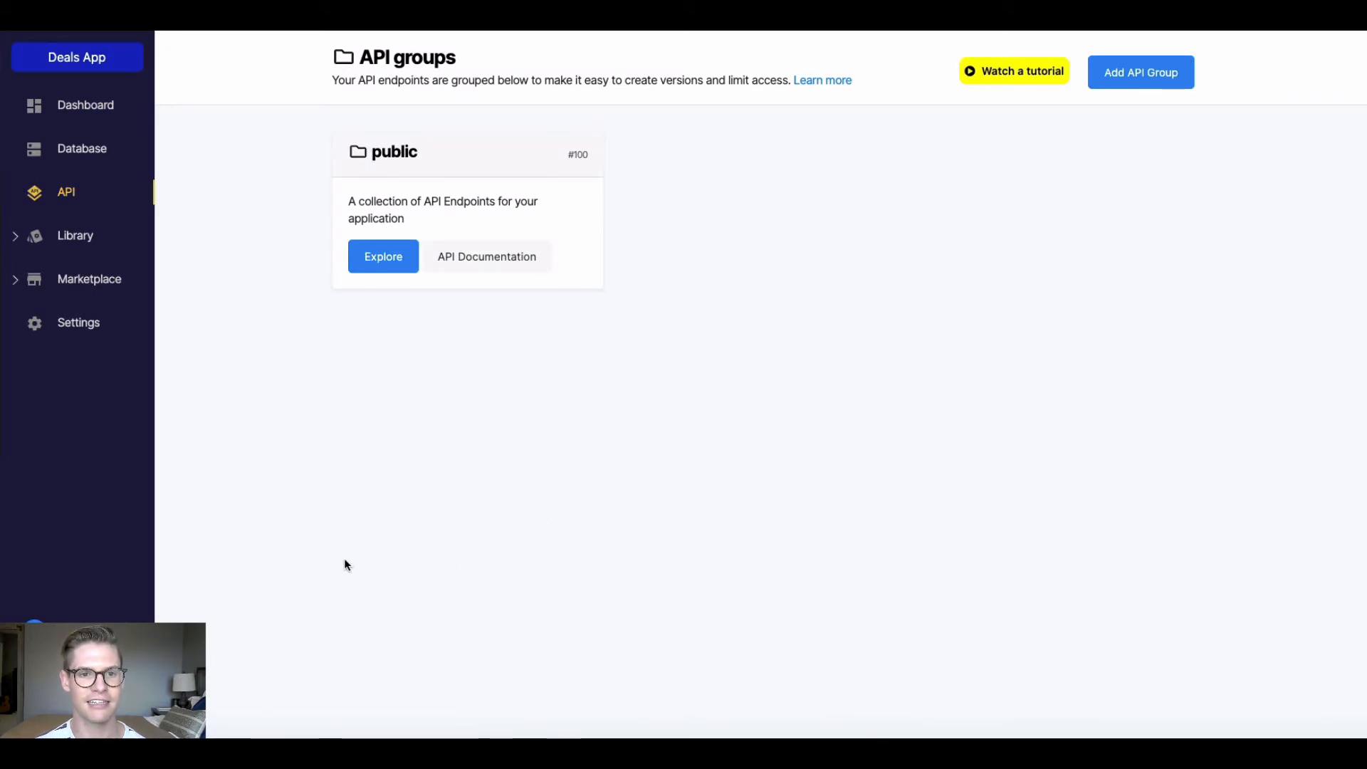
pyautogui.moveTo(264, 122)
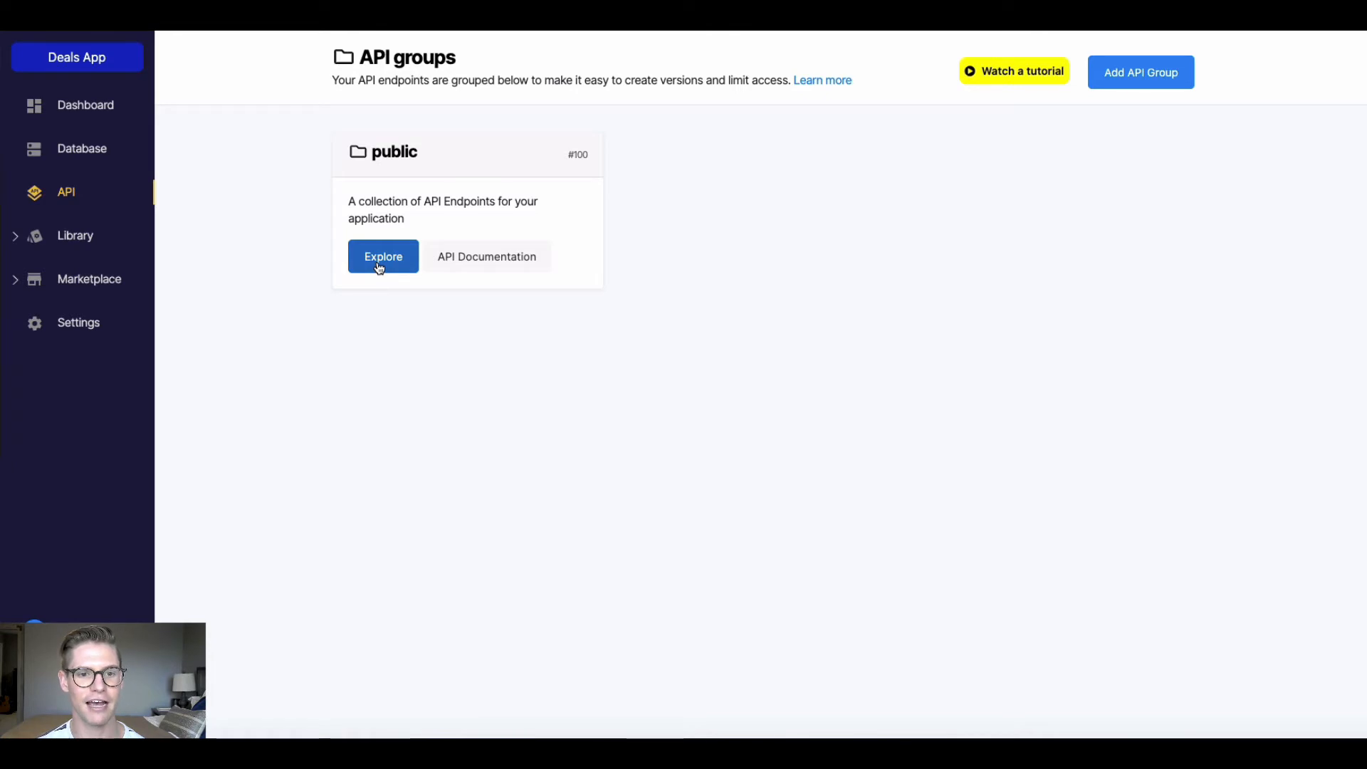
pyautogui.click(383, 256)
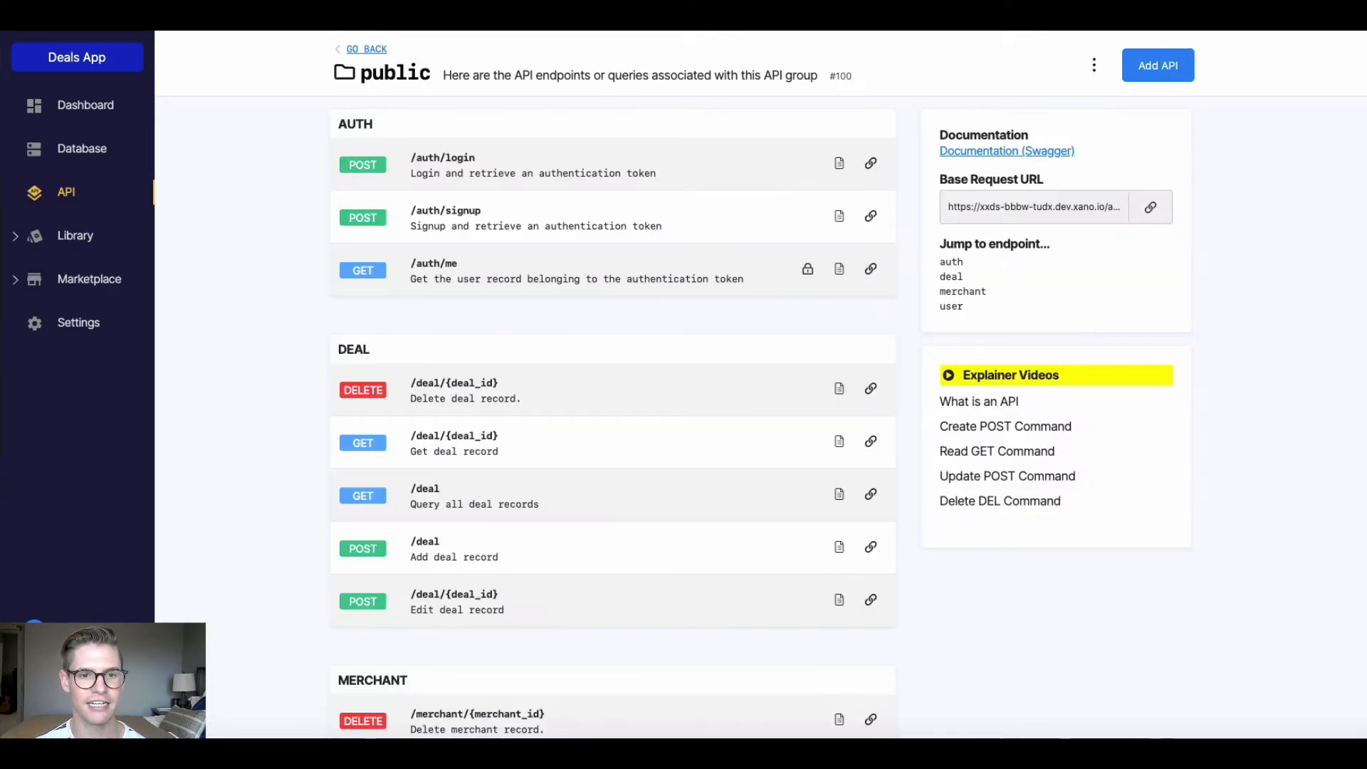
pyautogui.moveTo(284, 317)
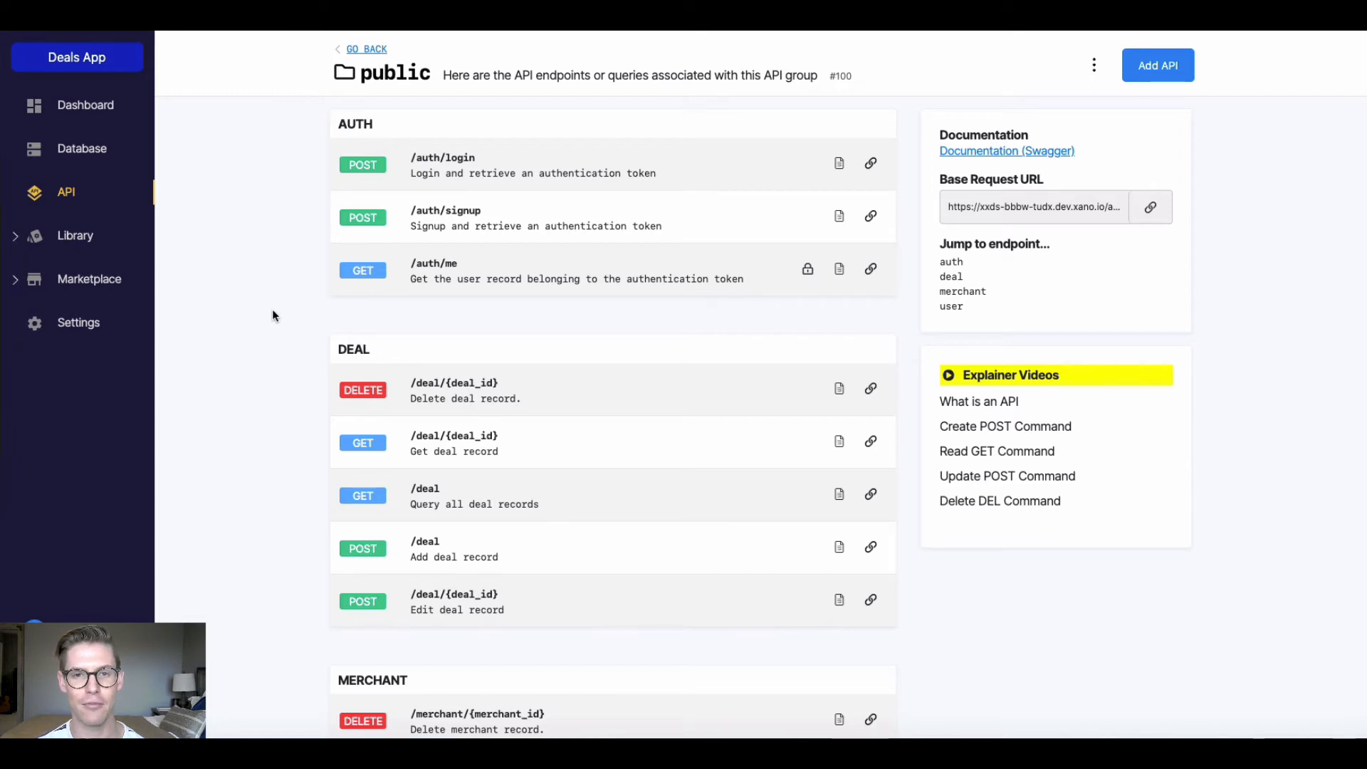
pyautogui.scroll(-3)
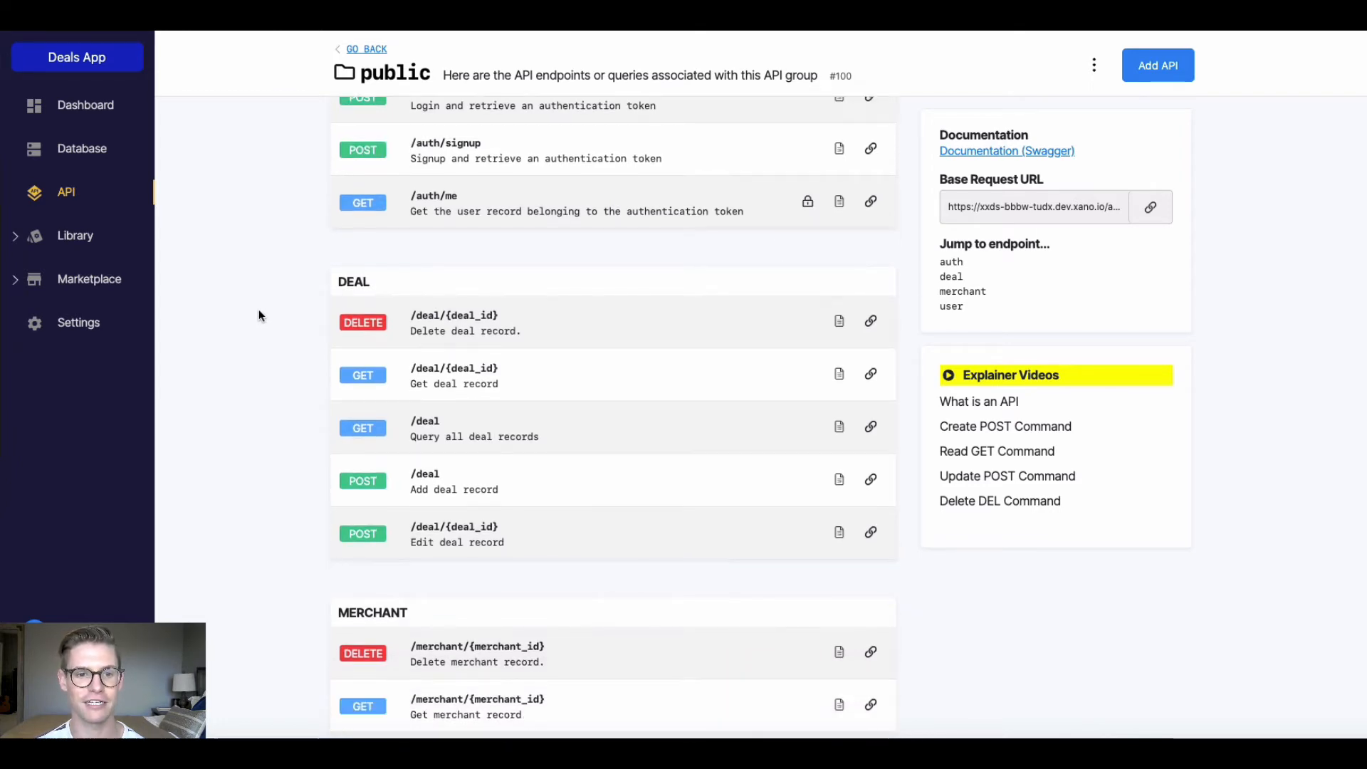
pyautogui.scroll(-3)
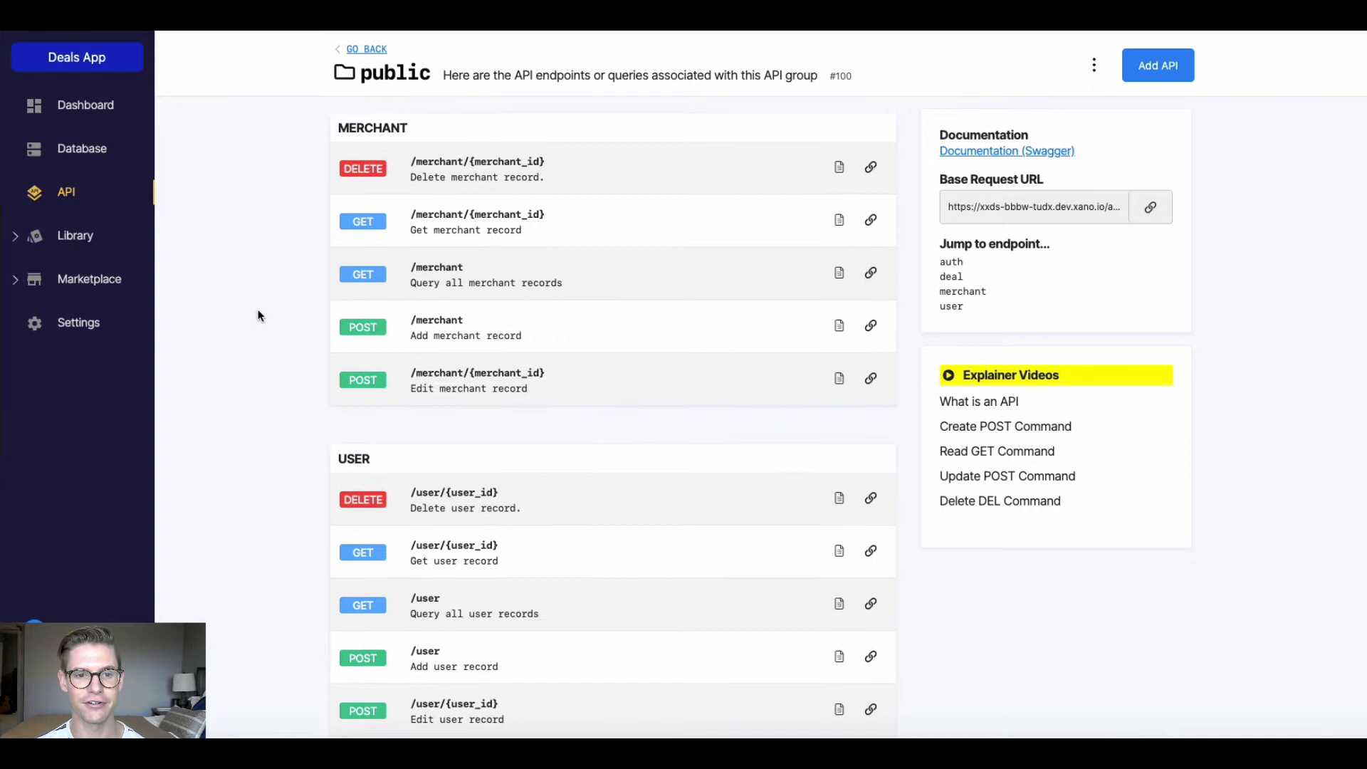
pyautogui.scroll(3)
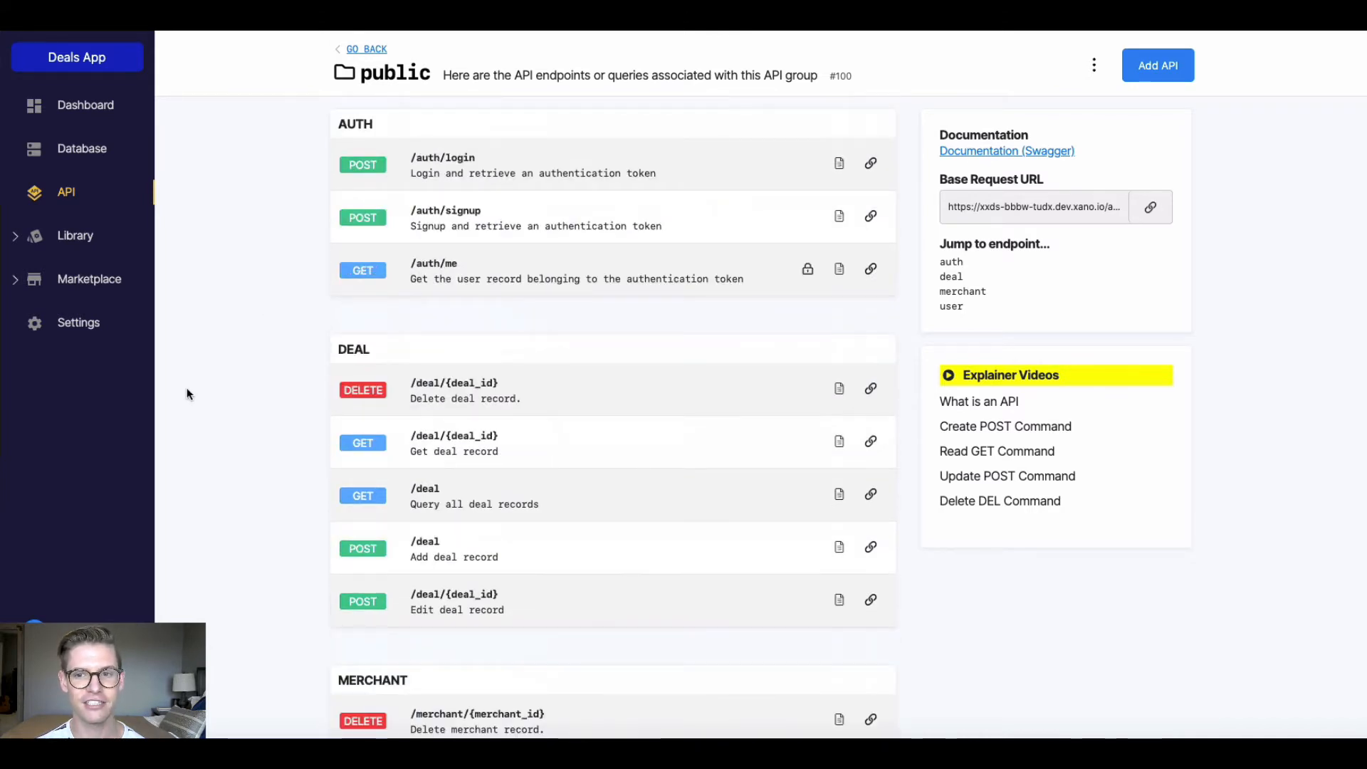
pyautogui.moveTo(990, 157)
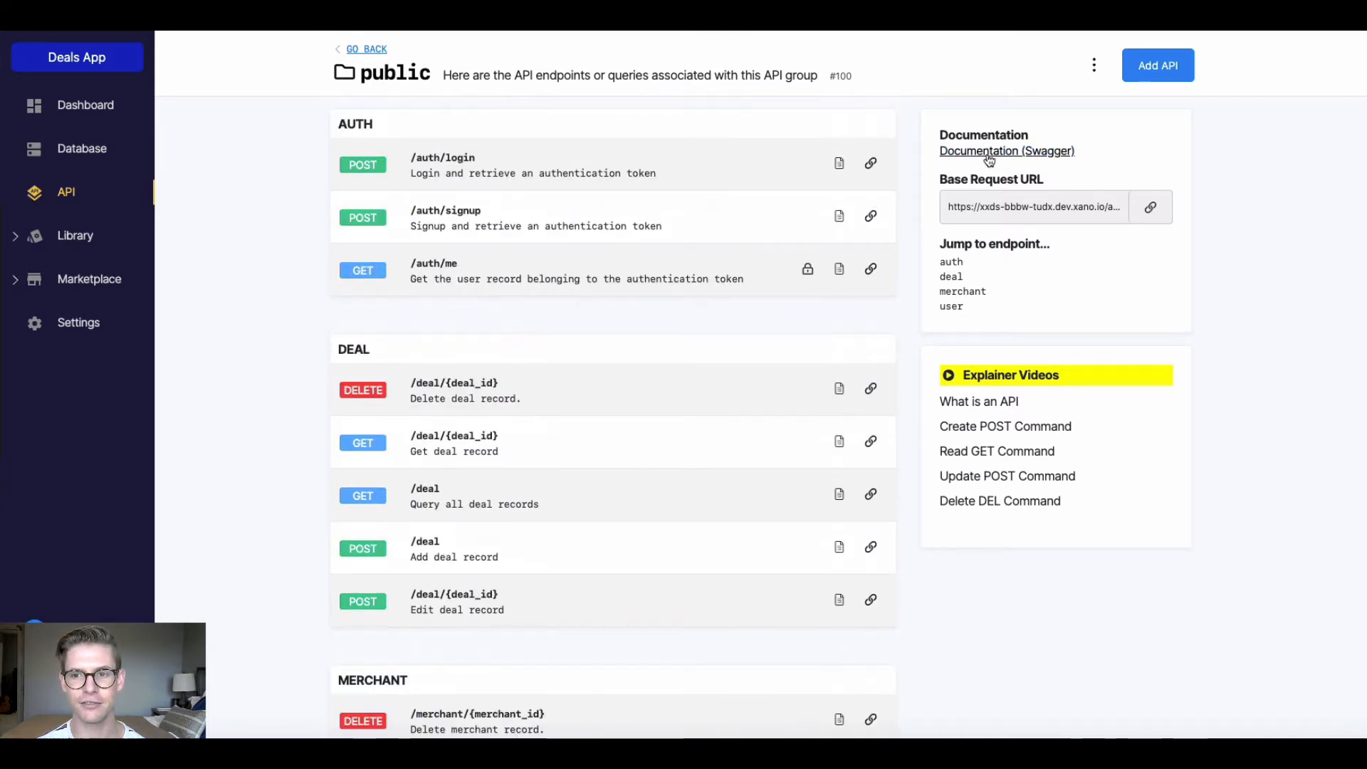
# - Review the public group's Swagger documentation
pyautogui.click(1007, 151)
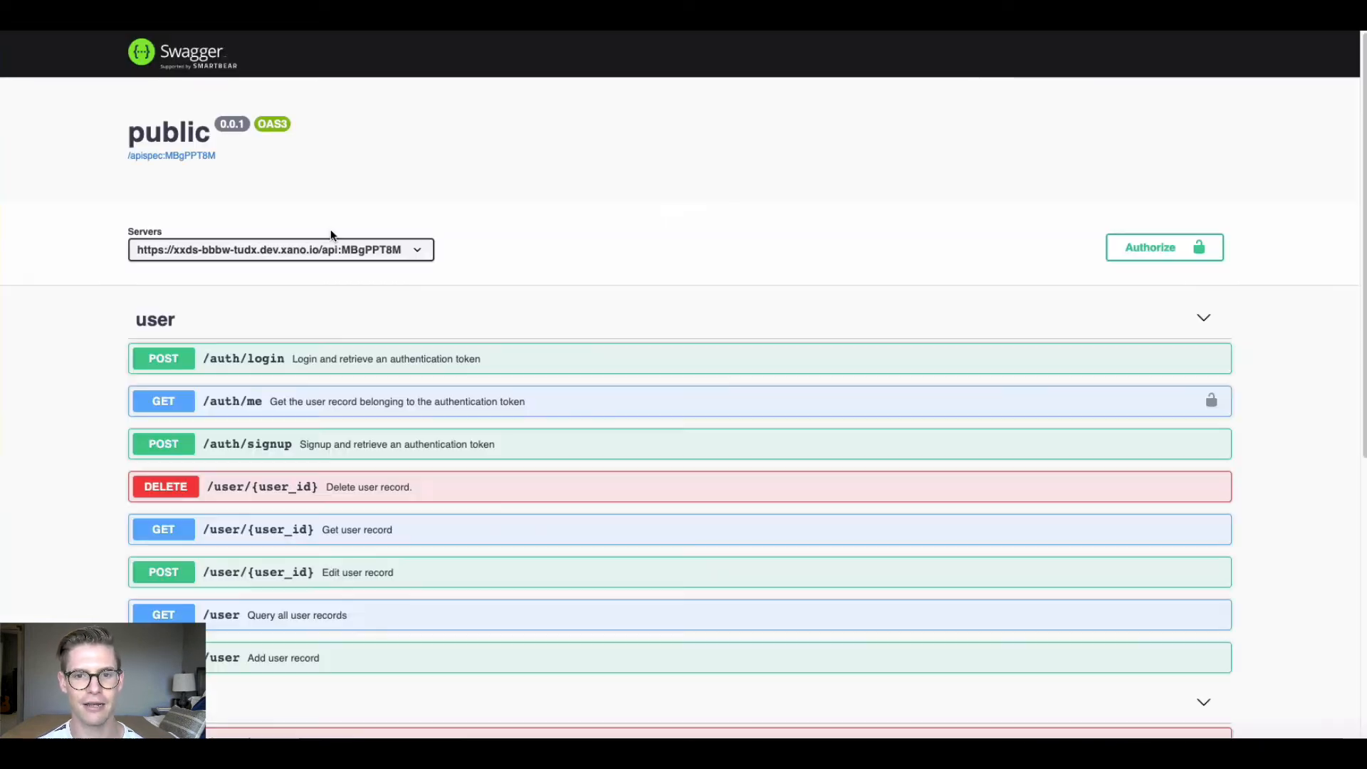
pyautogui.scroll(-3)
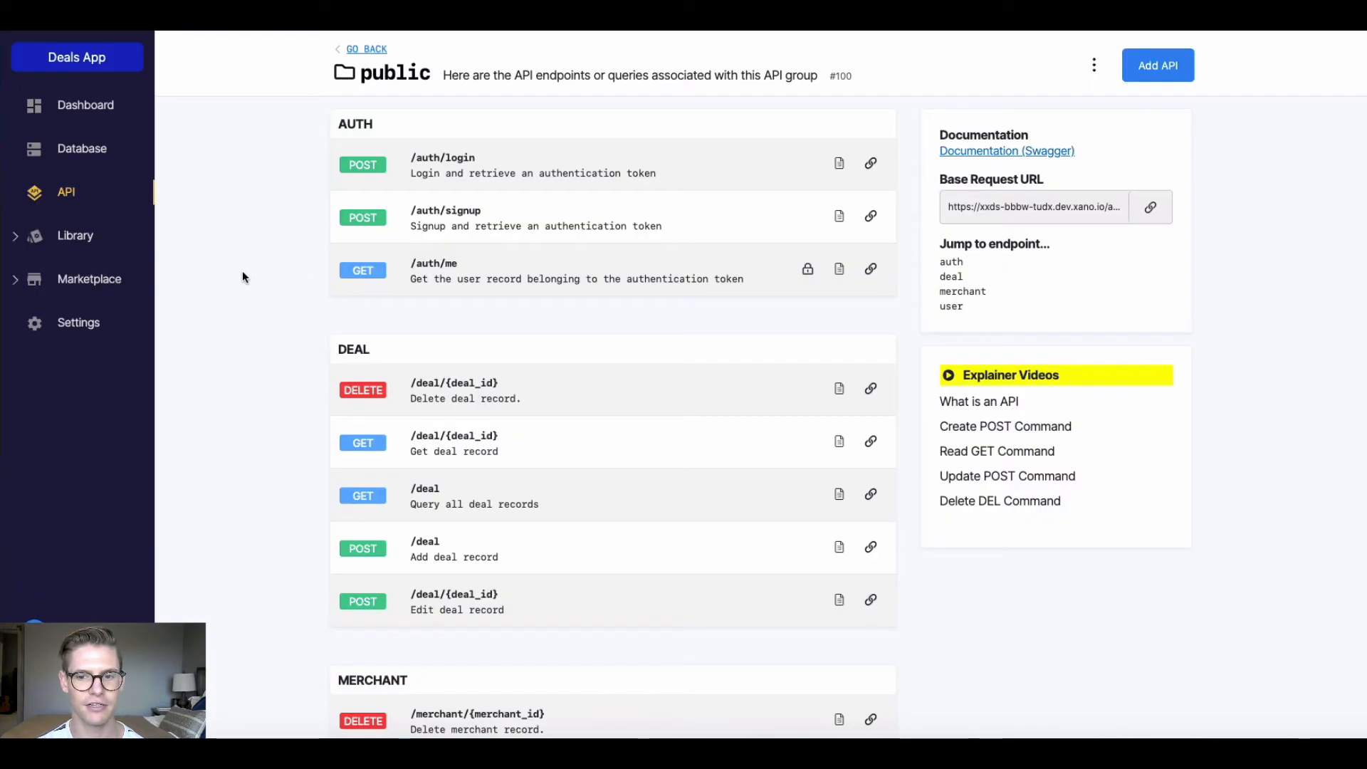
pyautogui.moveTo(1032, 281)
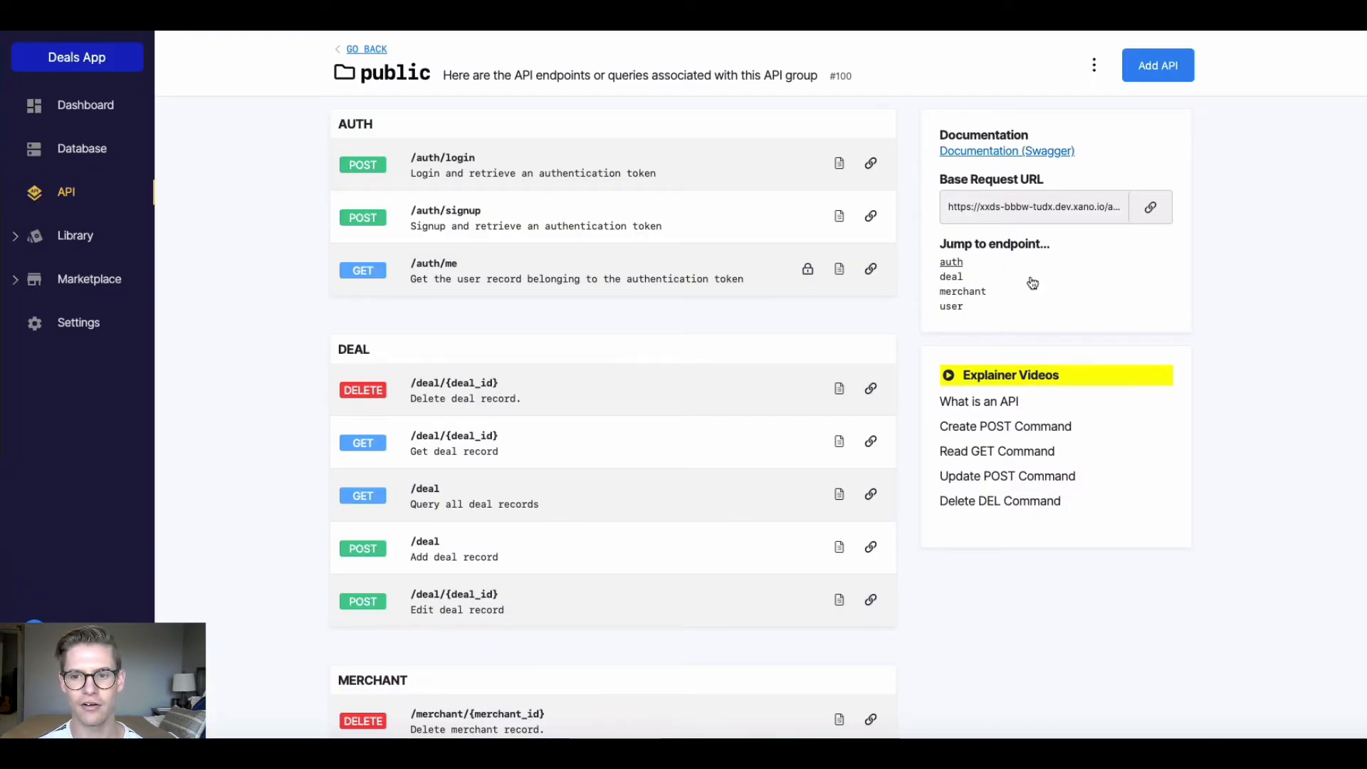
pyautogui.moveTo(963, 290)
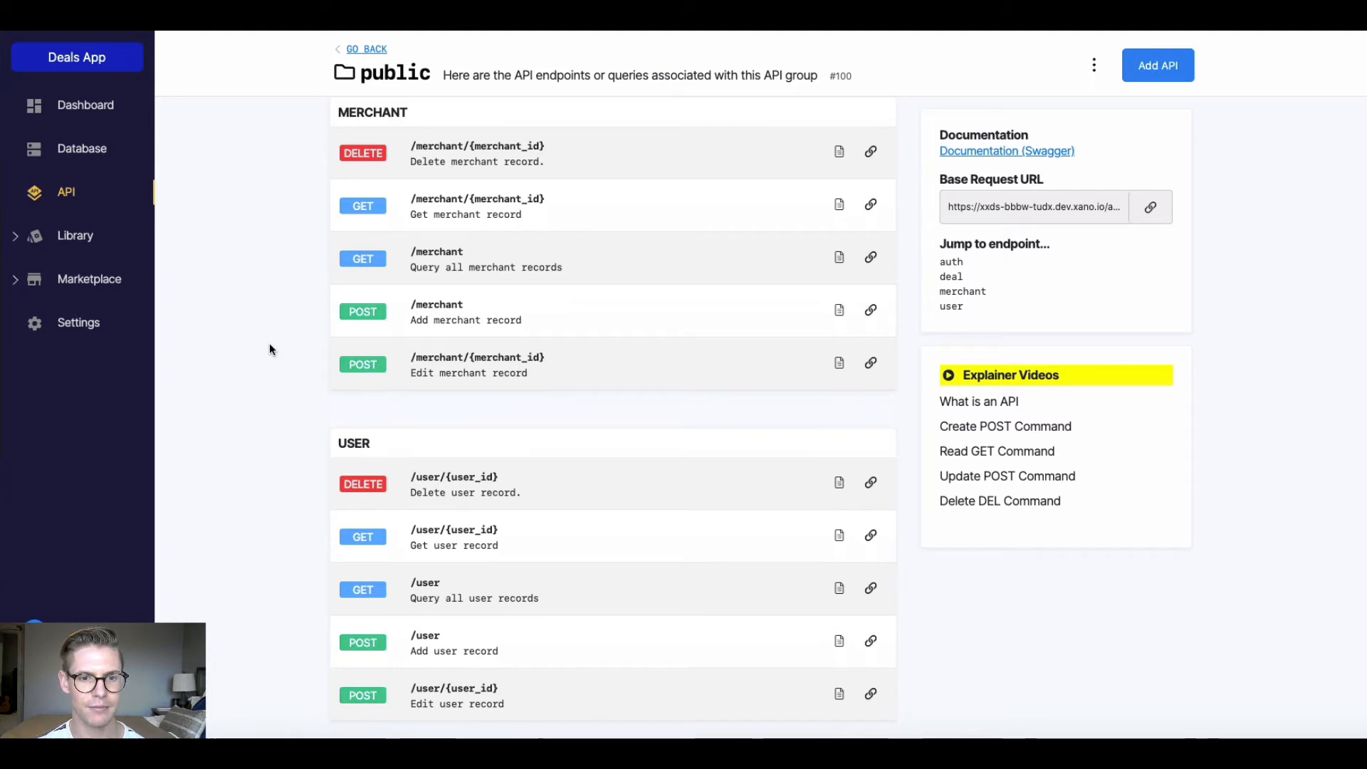
pyautogui.moveTo(471, 320)
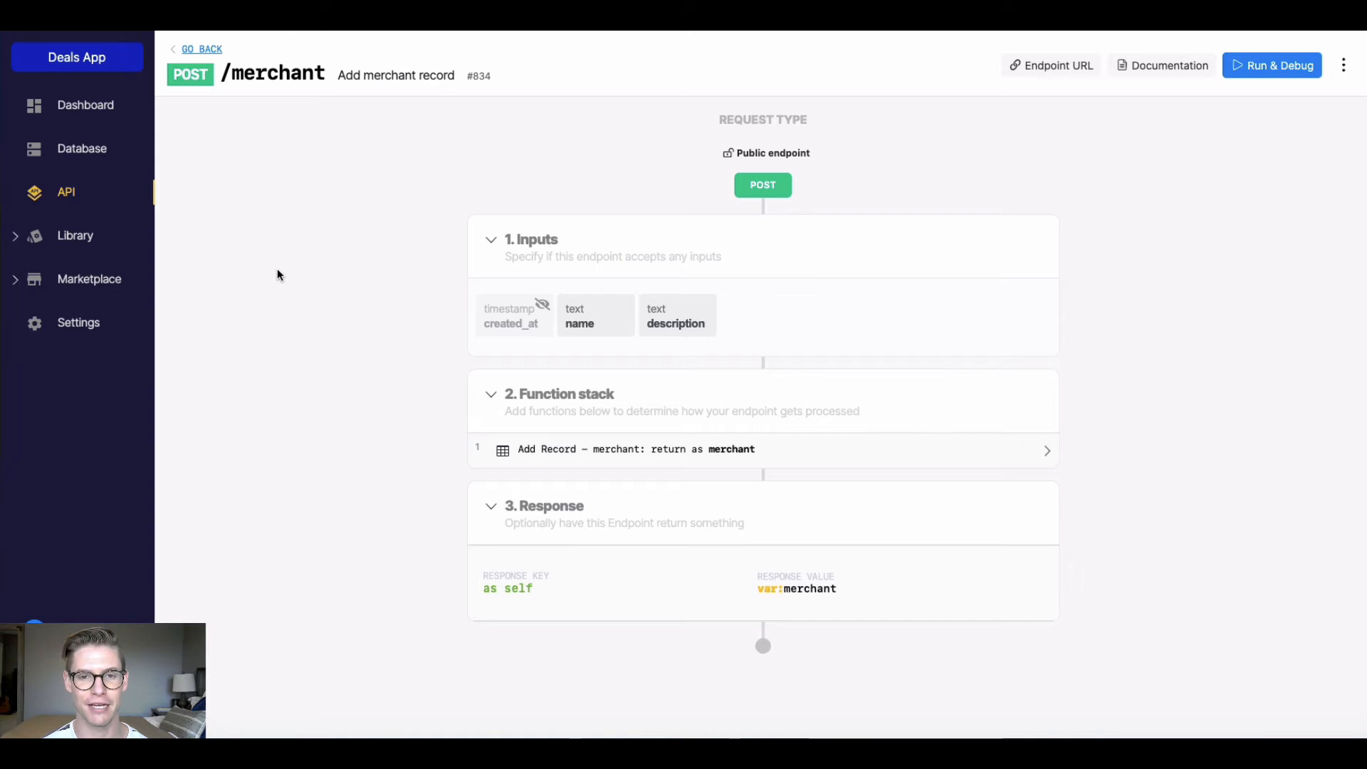
pyautogui.moveTo(427, 232)
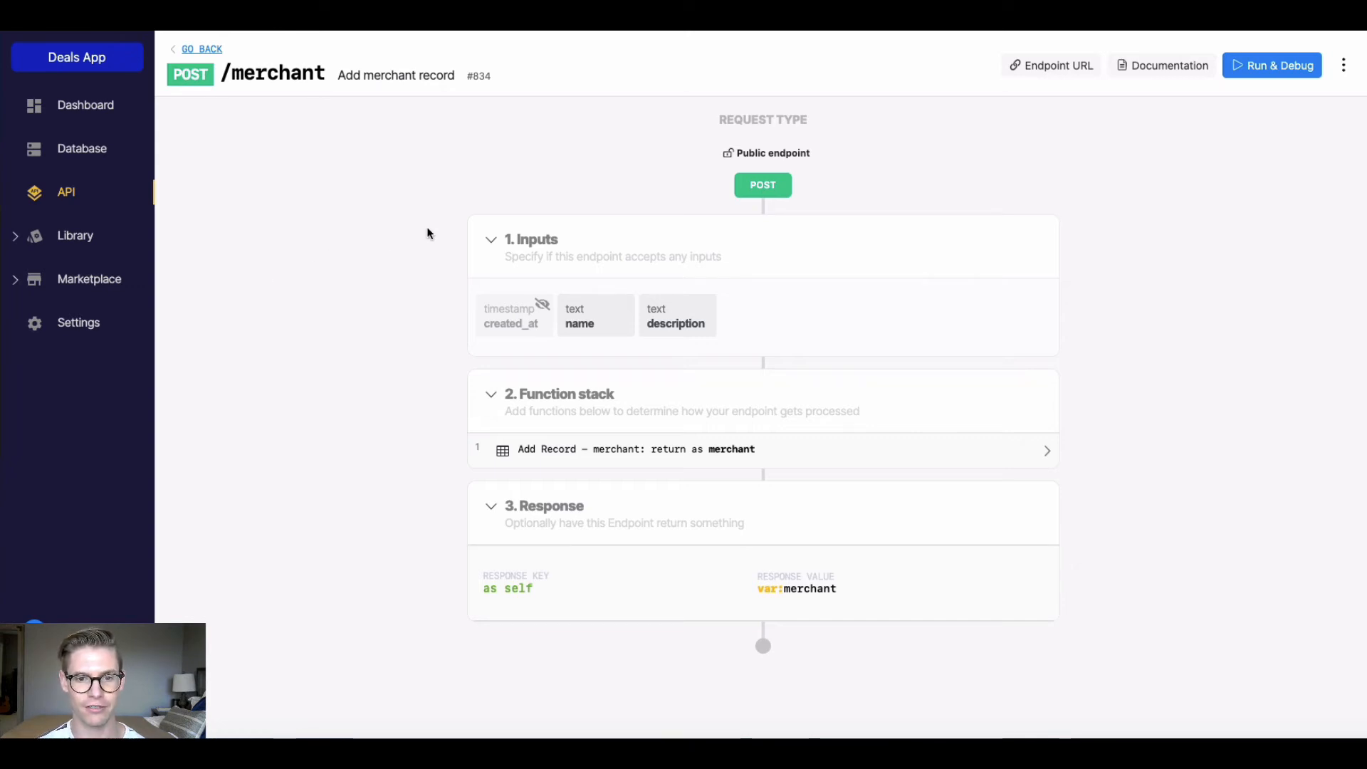
pyautogui.moveTo(682, 254)
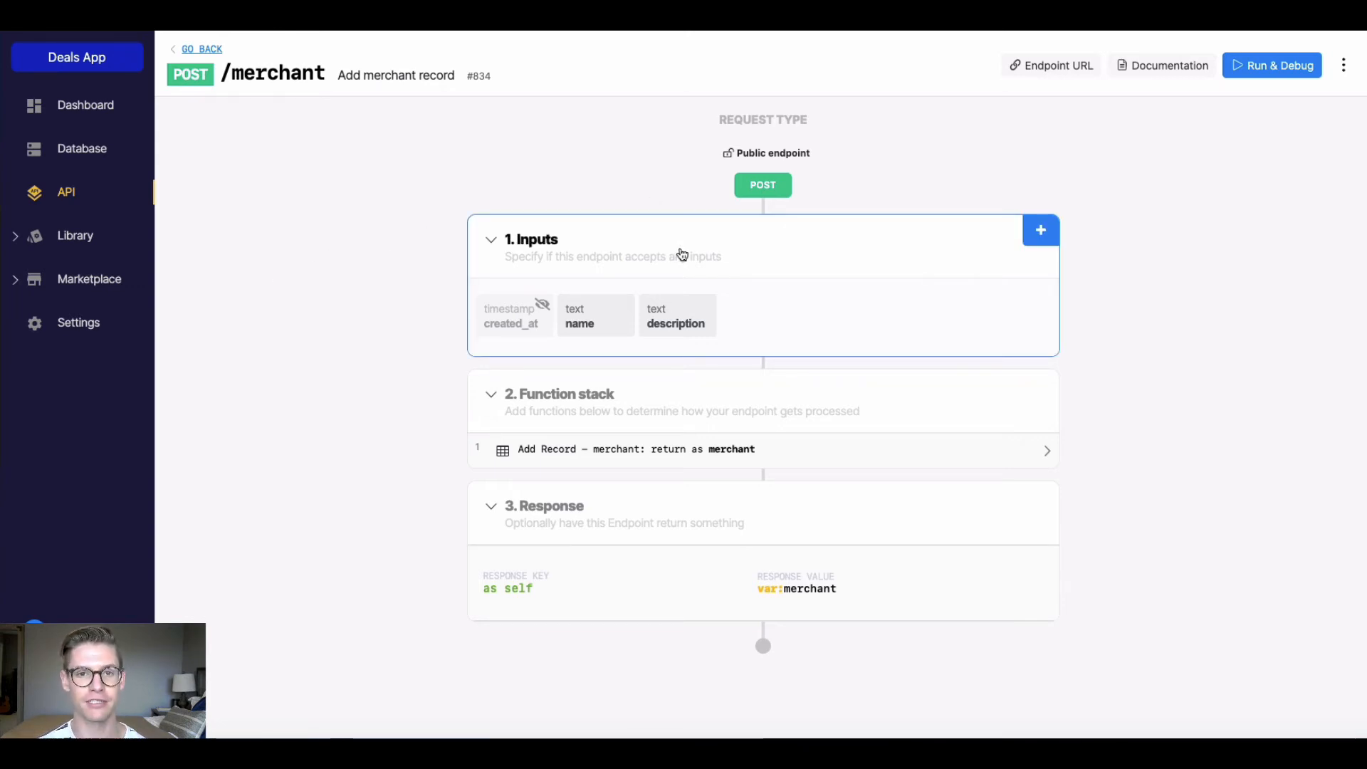
pyautogui.moveTo(723, 265)
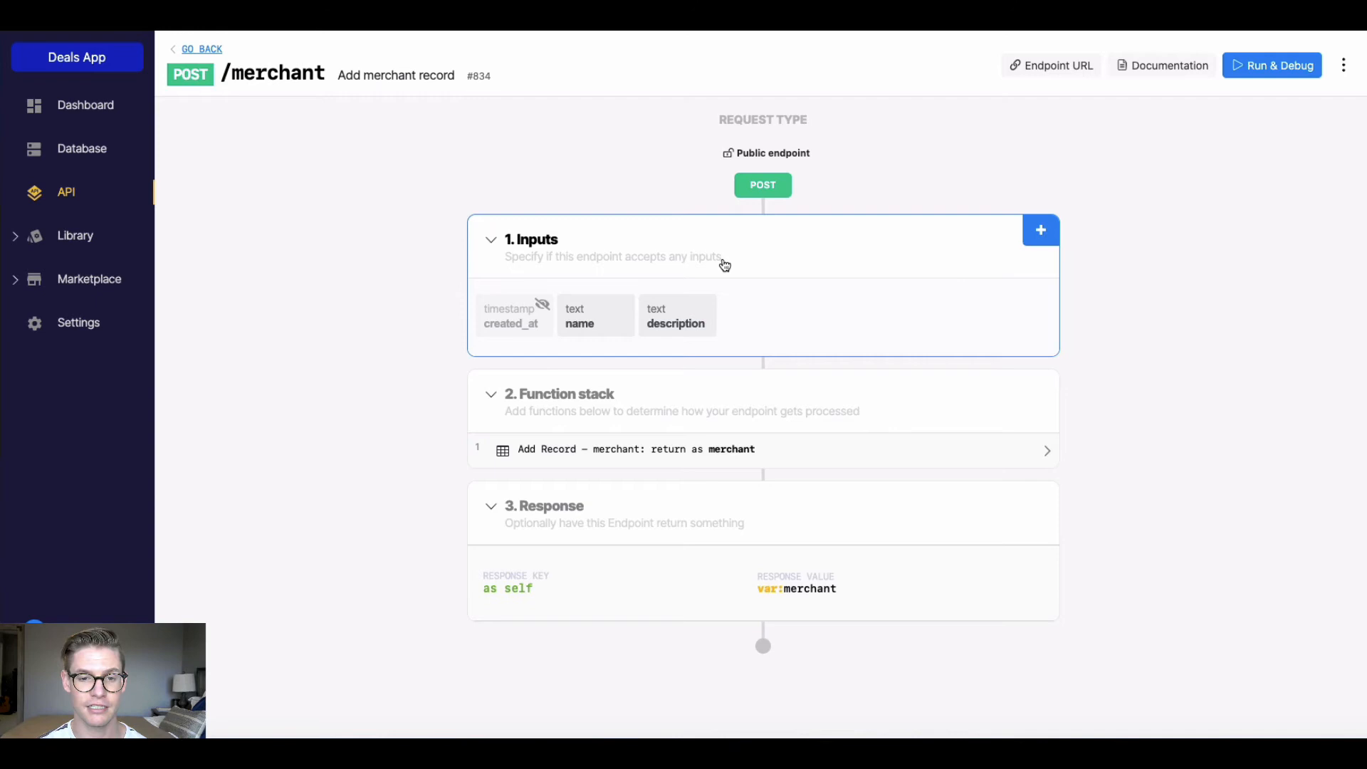
# - Inspect the POST /merchant endpoint's name and description inputs
pyautogui.click(595, 316)
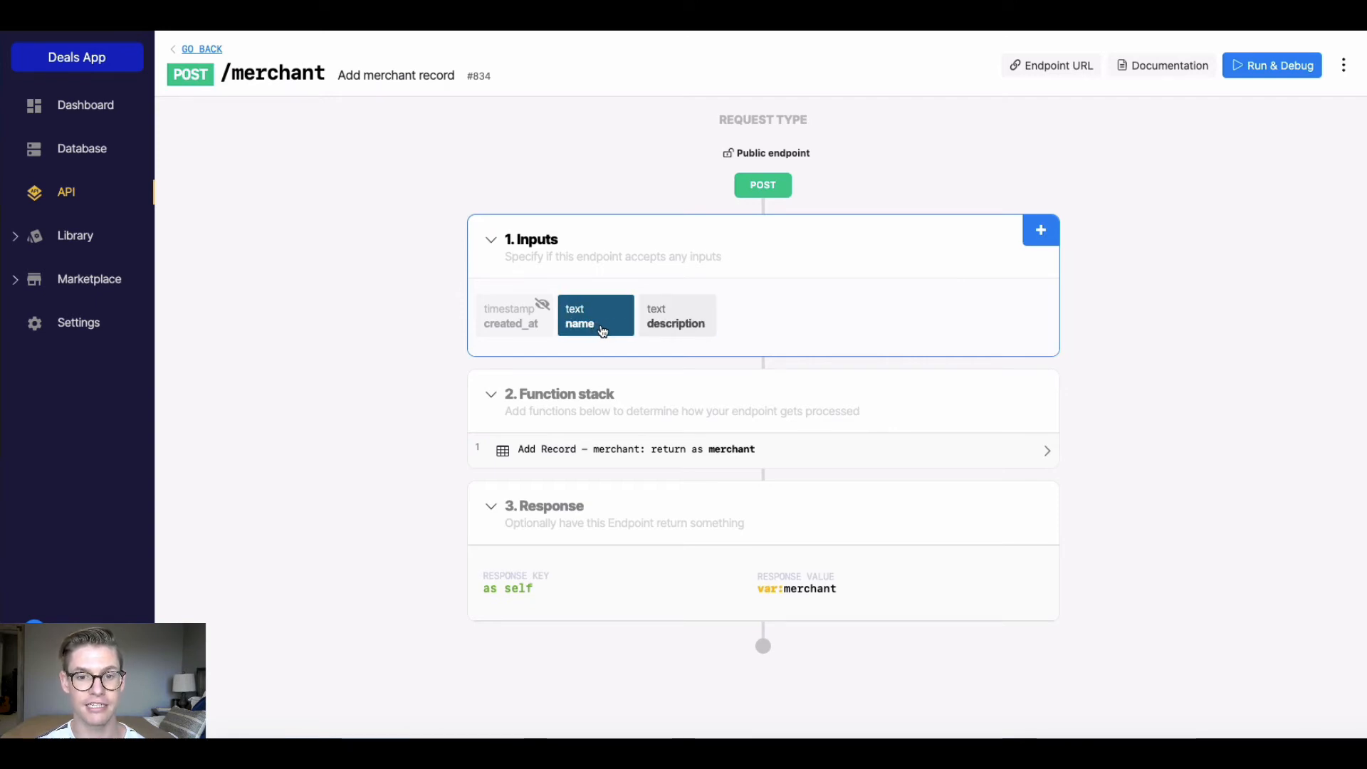
pyautogui.click(676, 316)
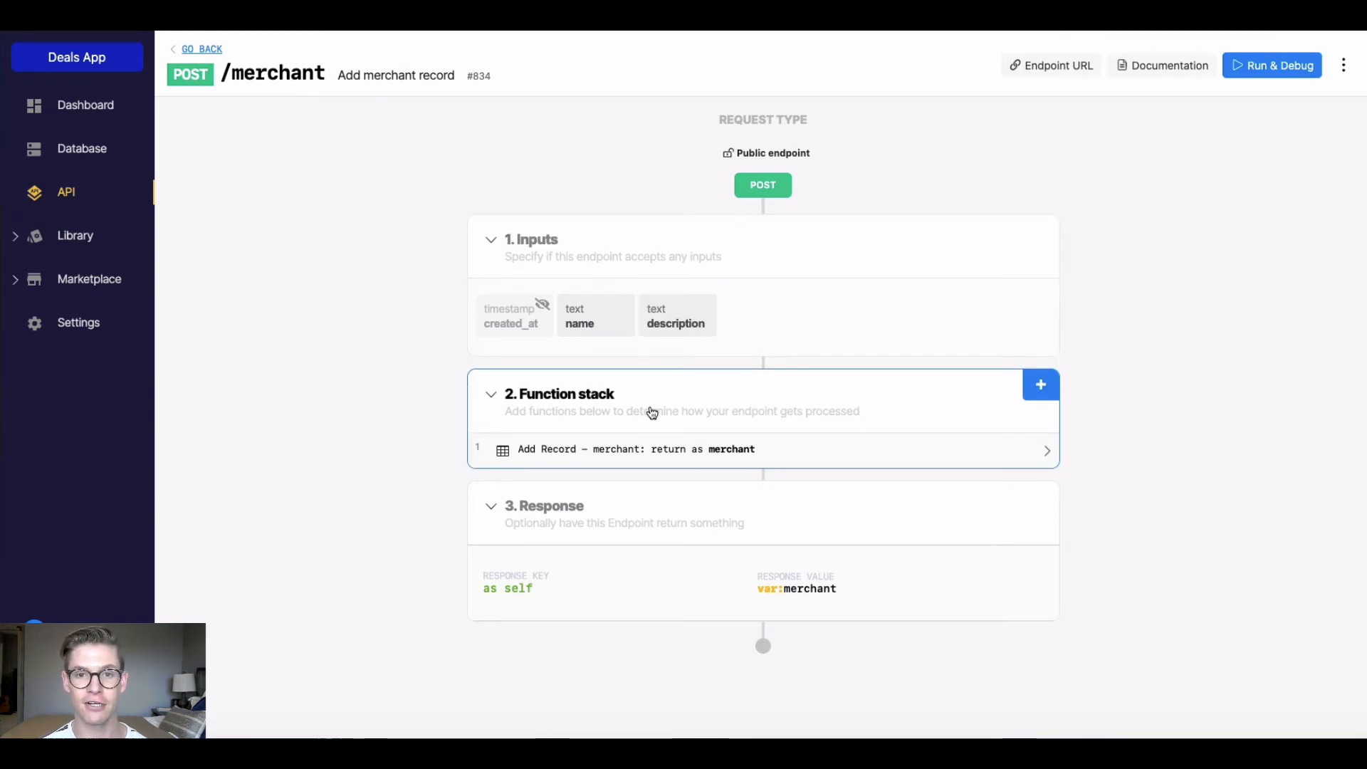
pyautogui.moveTo(730, 472)
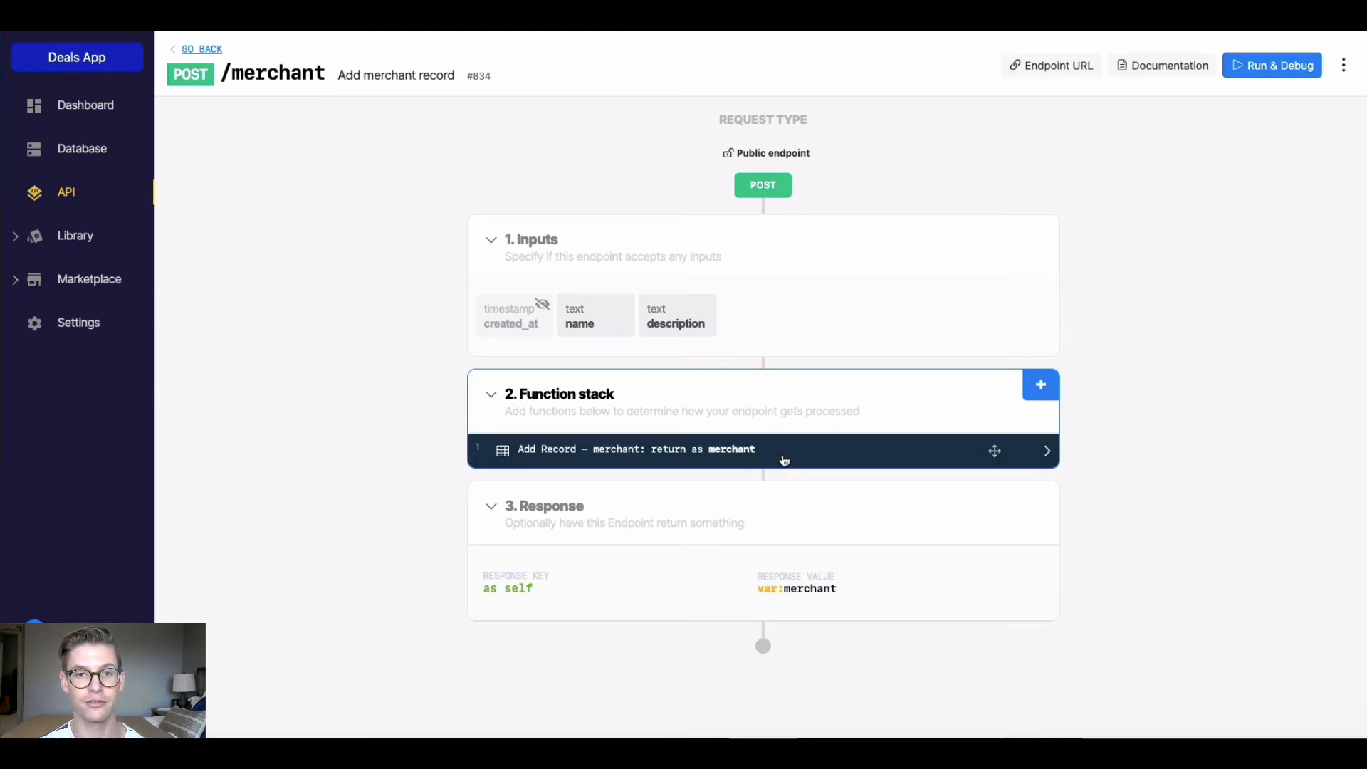
pyautogui.moveTo(852, 451)
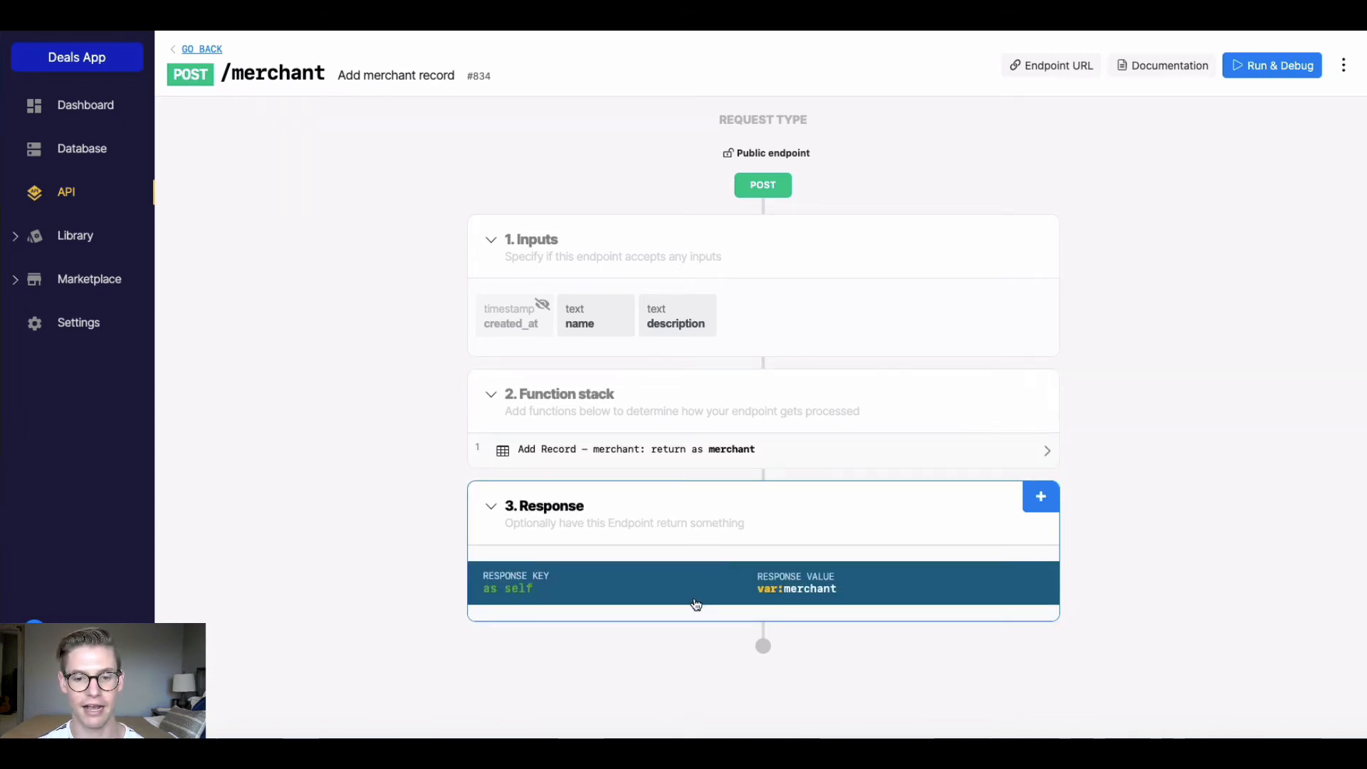
pyautogui.moveTo(868, 591)
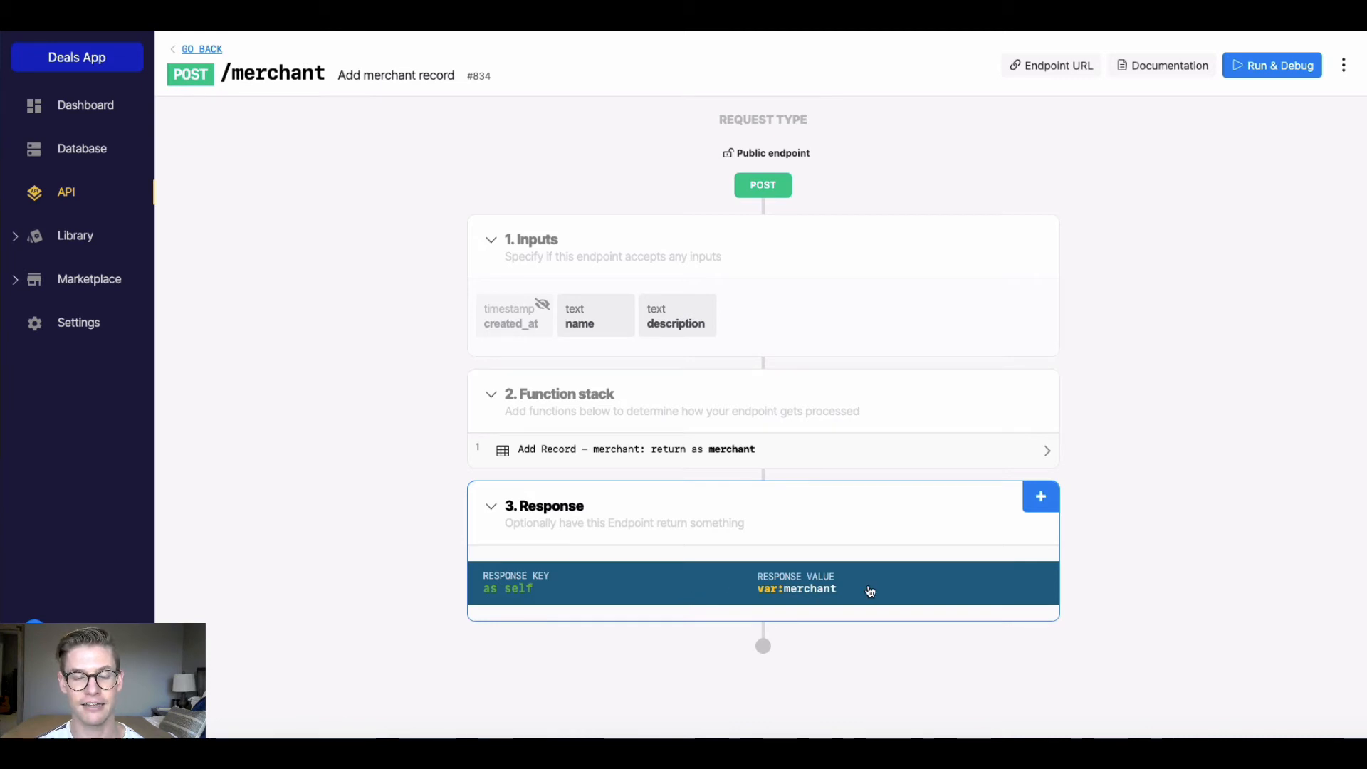
pyautogui.moveTo(317, 423)
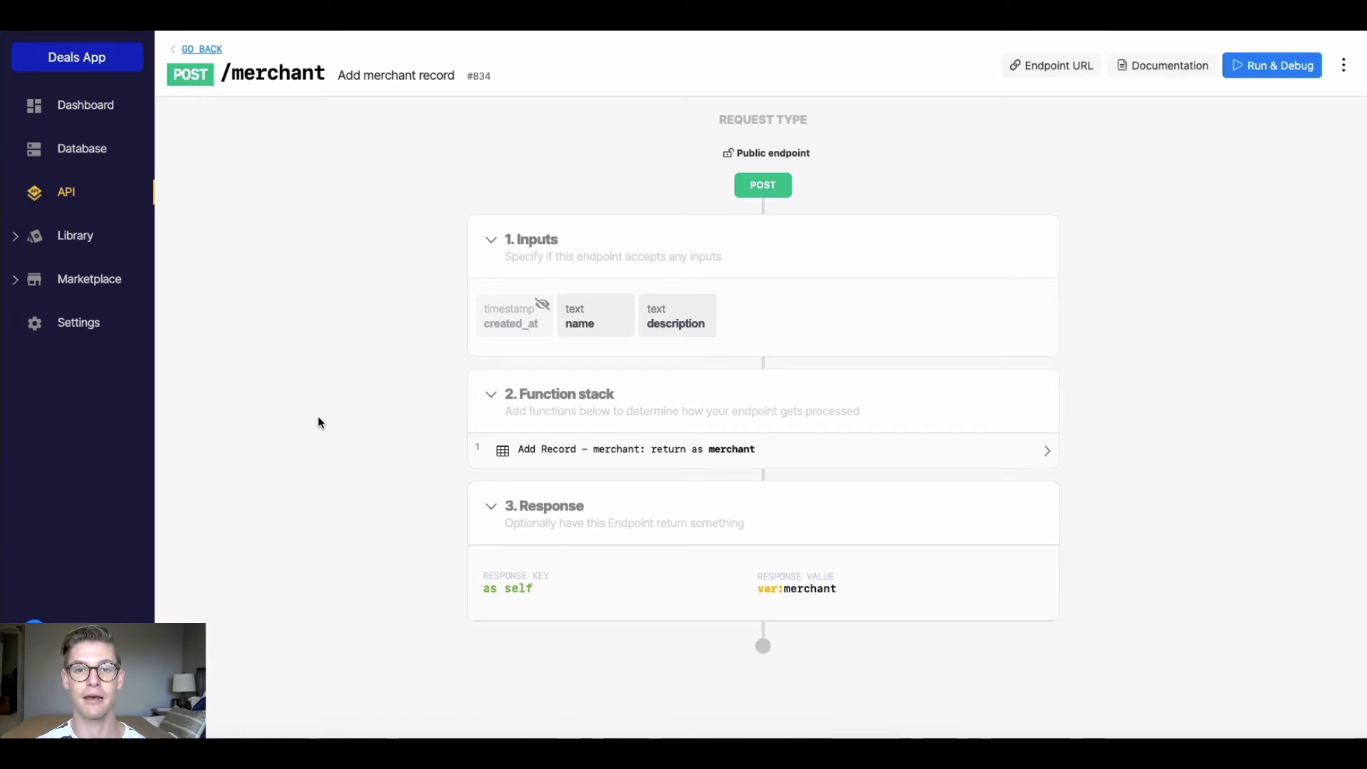
pyautogui.moveTo(1129, 216)
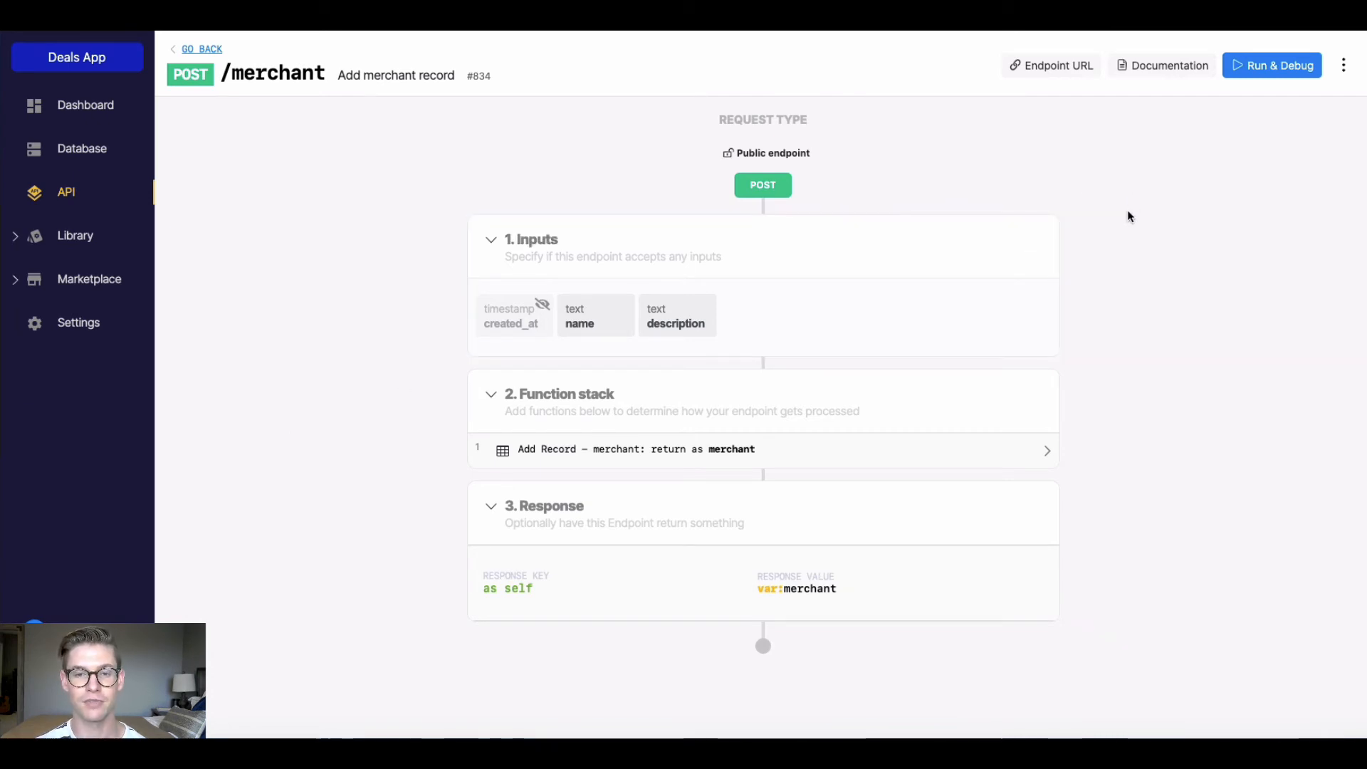
pyautogui.moveTo(1259, 76)
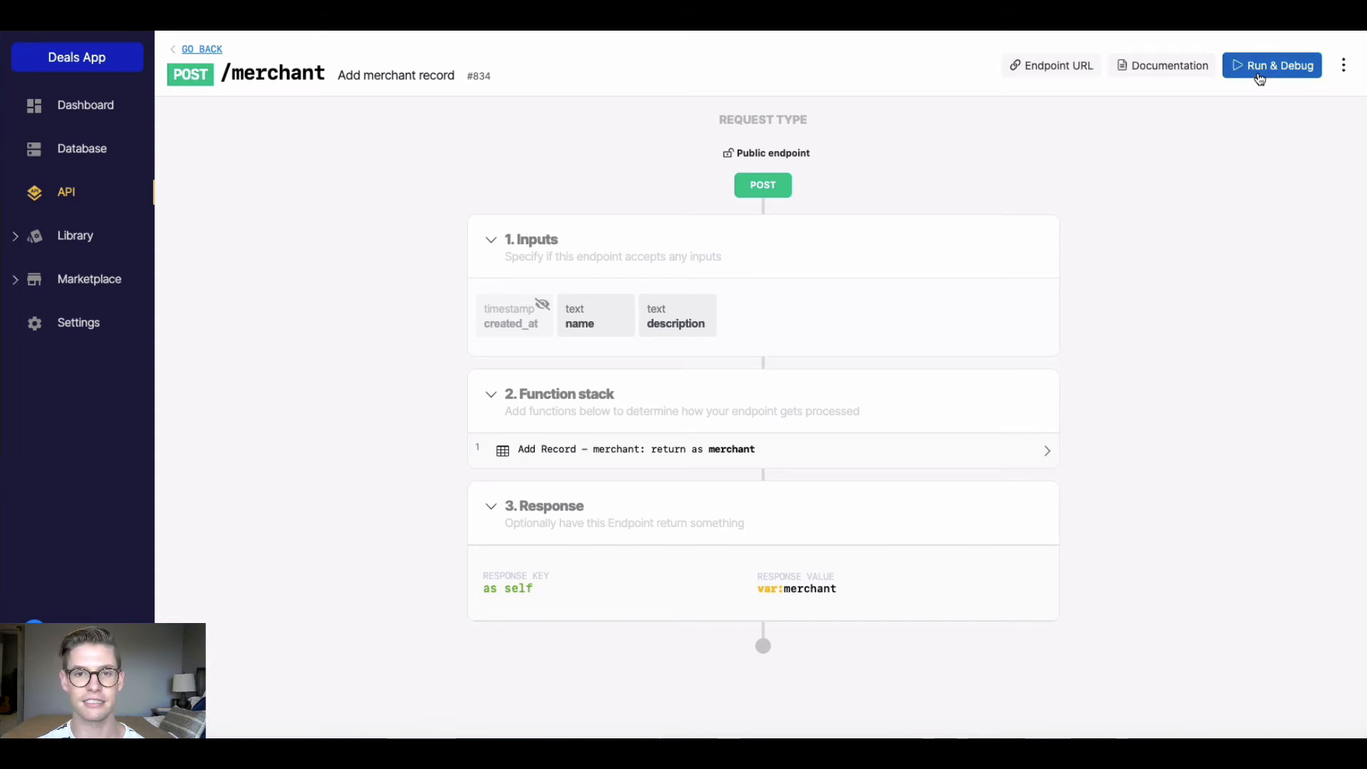
# - Run POST /merchant with name 'High st deli' and description 'deli sandwiches', creating record id 2
pyautogui.click(1270, 64)
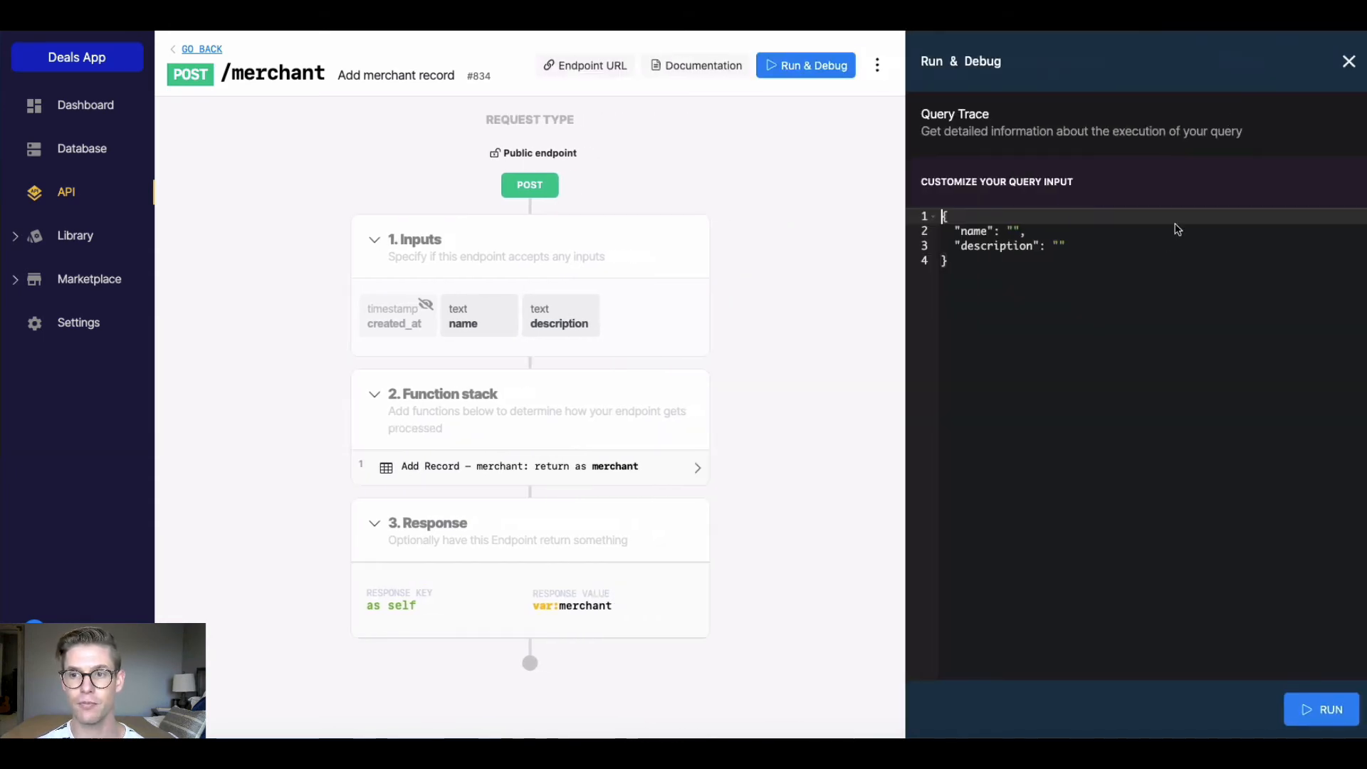
pyautogui.moveTo(1060, 316)
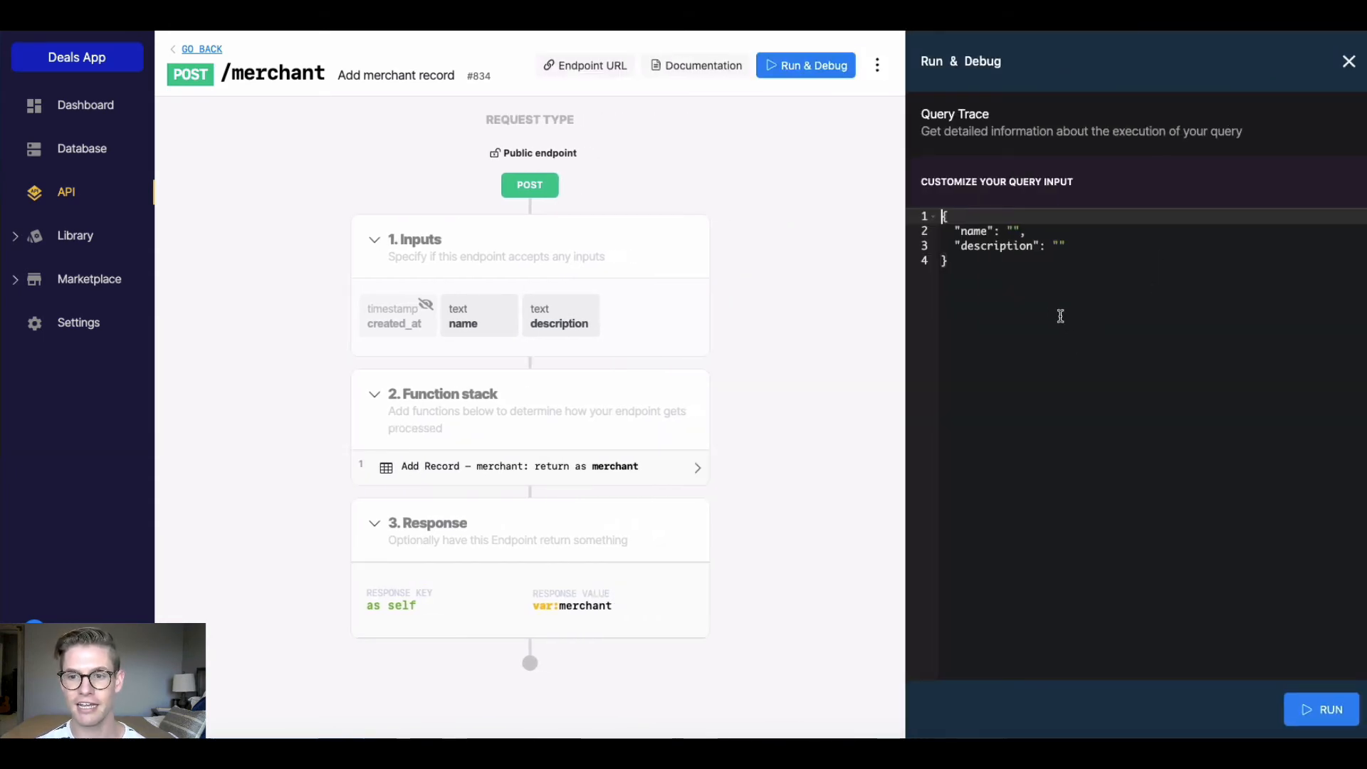
pyautogui.moveTo(1050, 307)
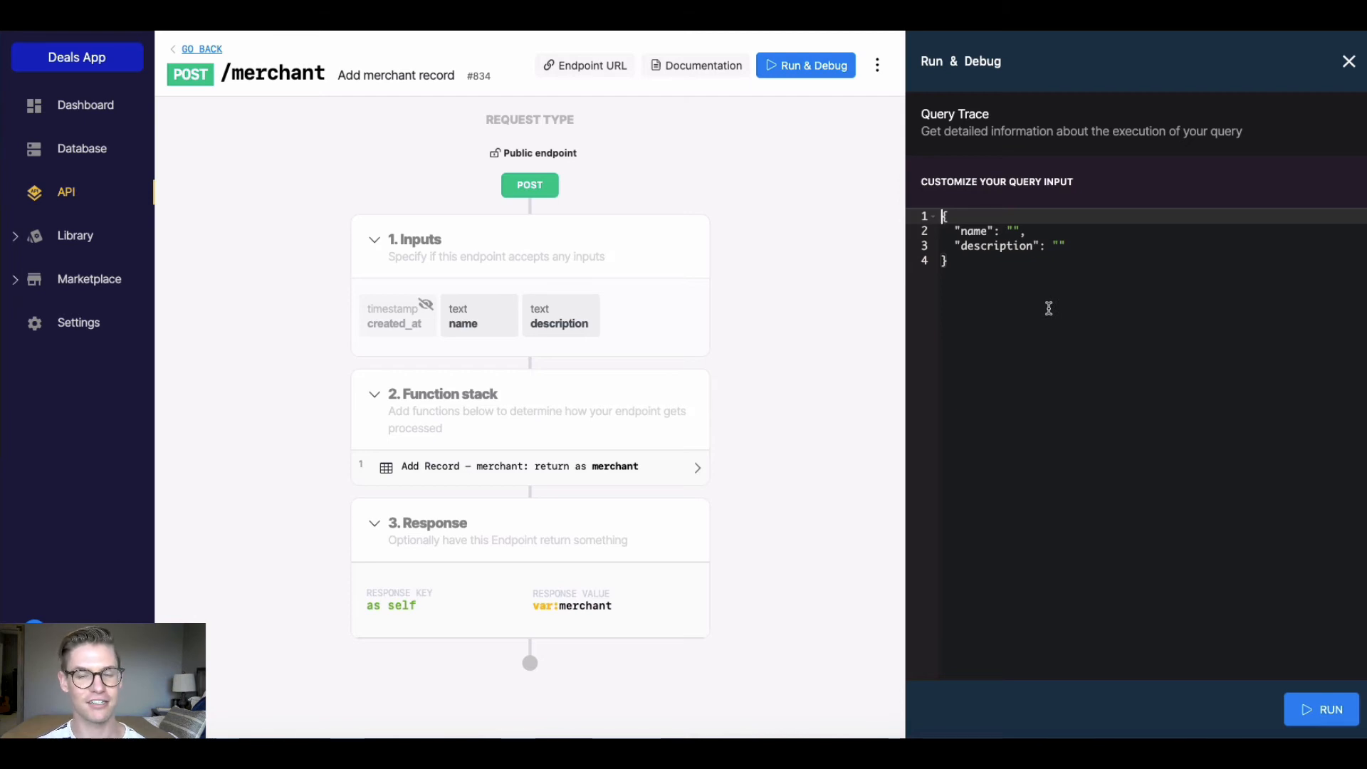
pyautogui.moveTo(1020, 225)
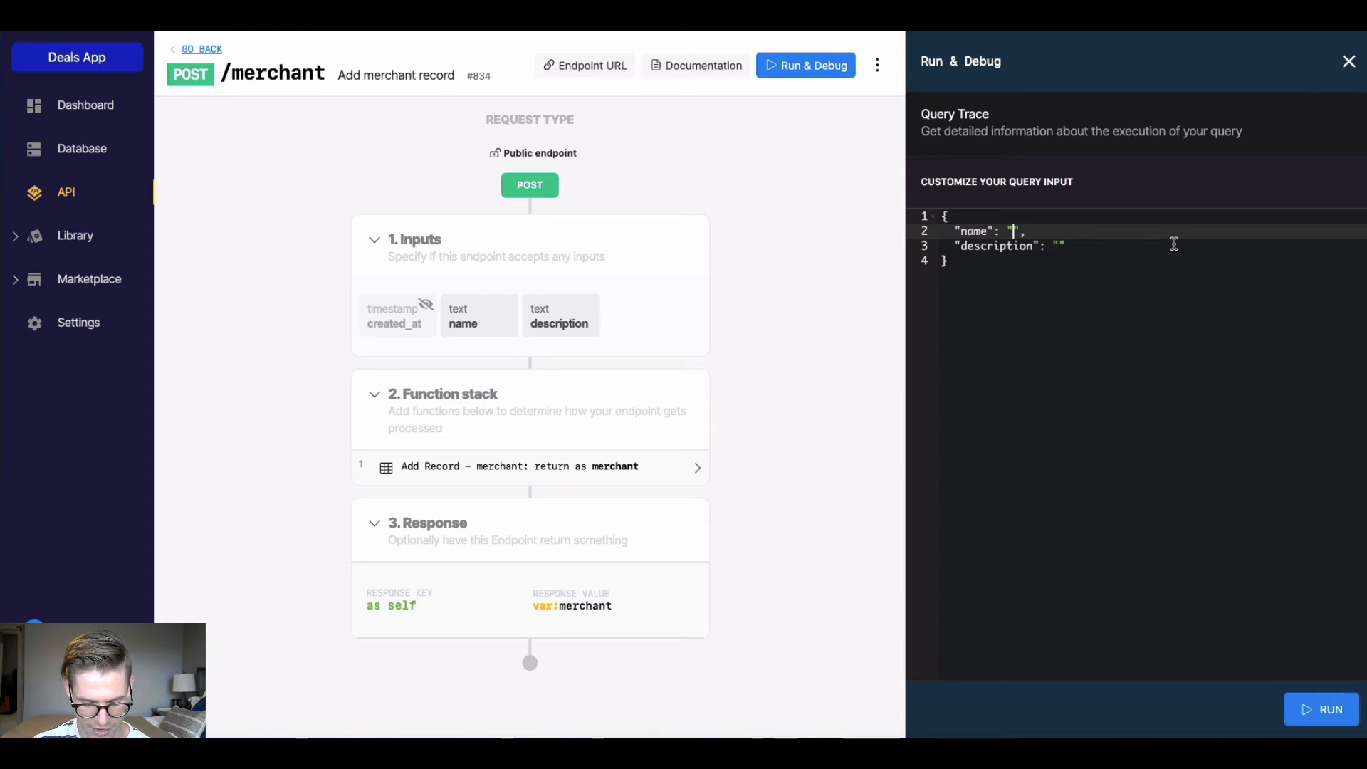
pyautogui.write('High st deli')
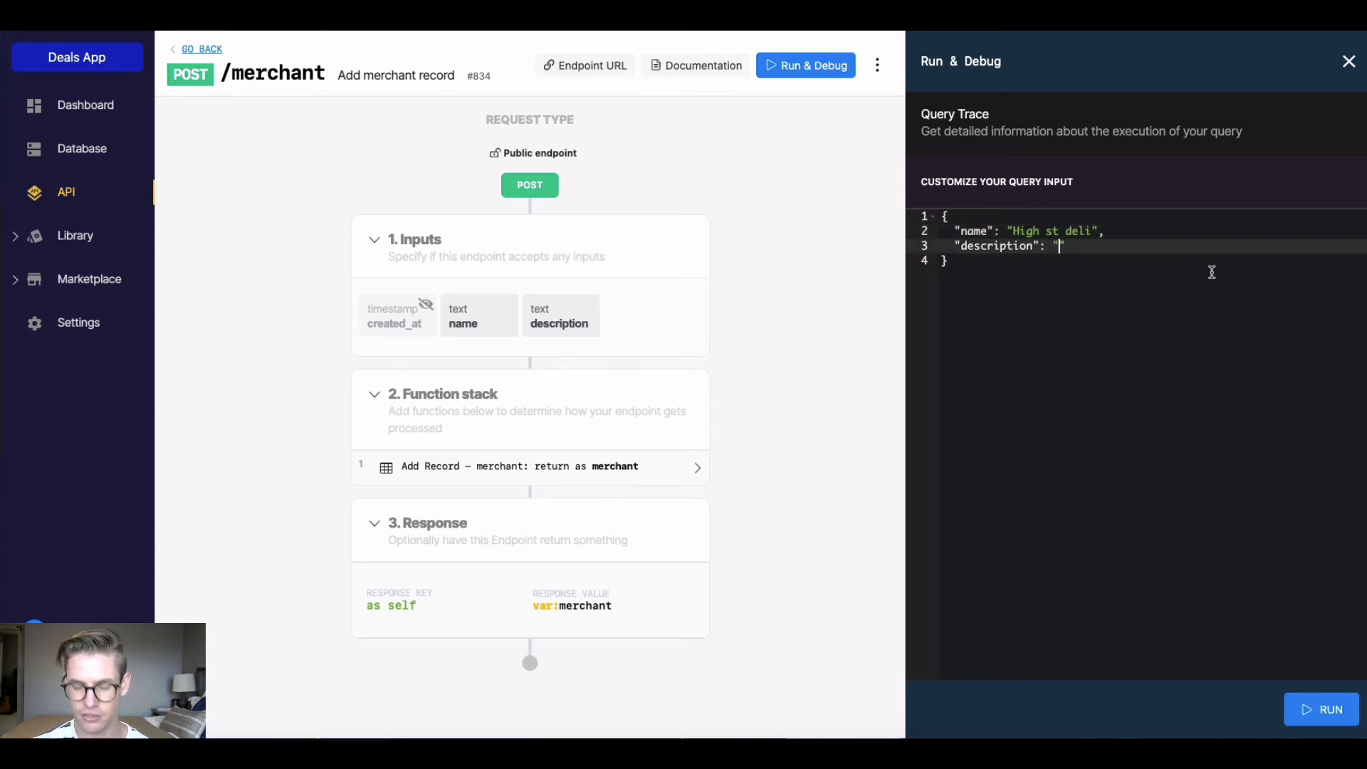
pyautogui.write('deli sandwich')
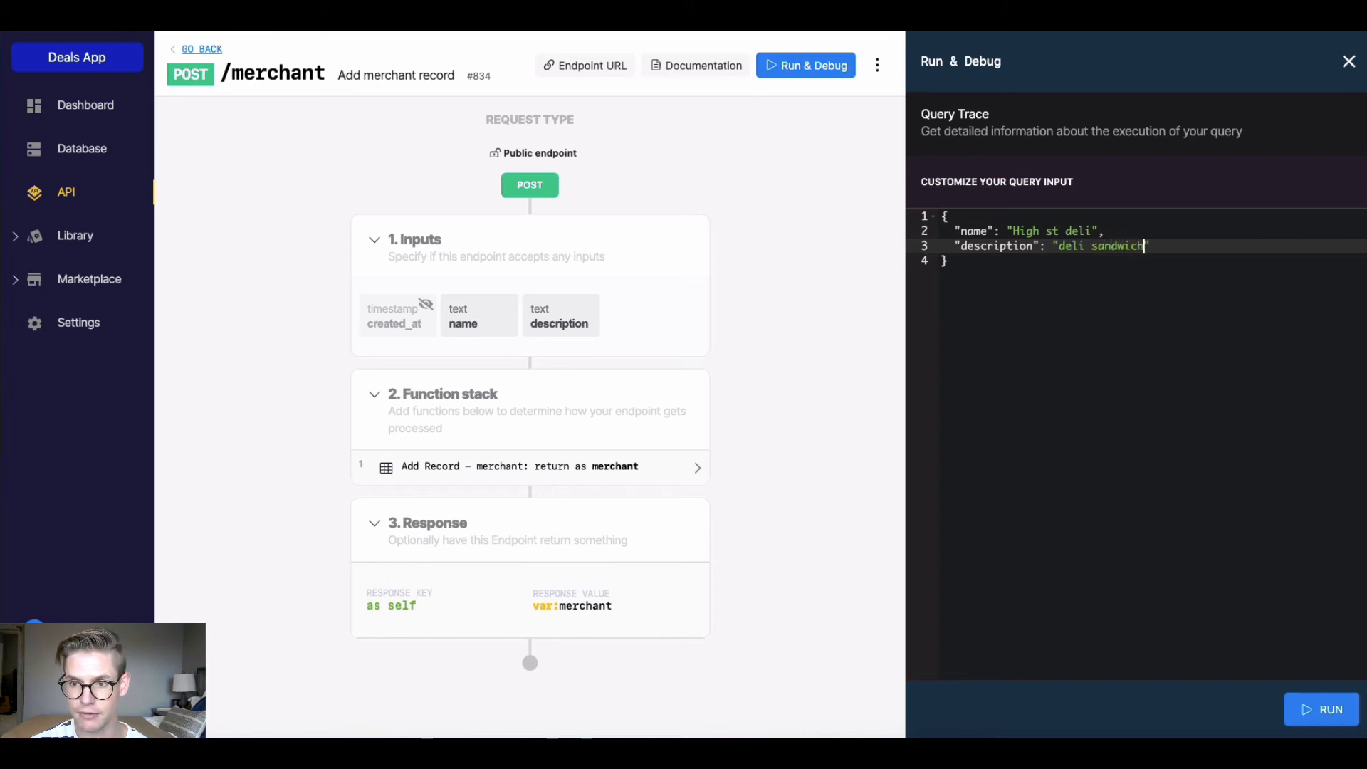
pyautogui.write('es')
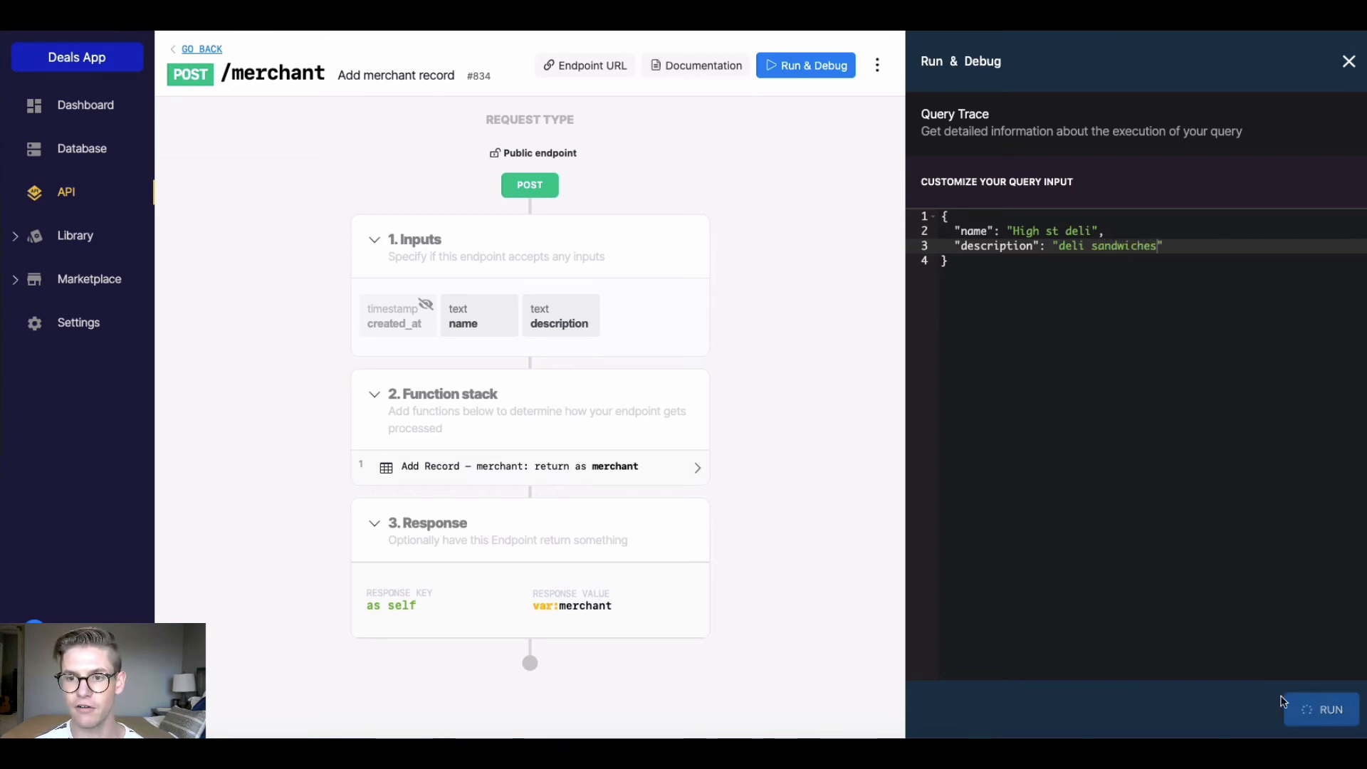
pyautogui.click(1323, 709)
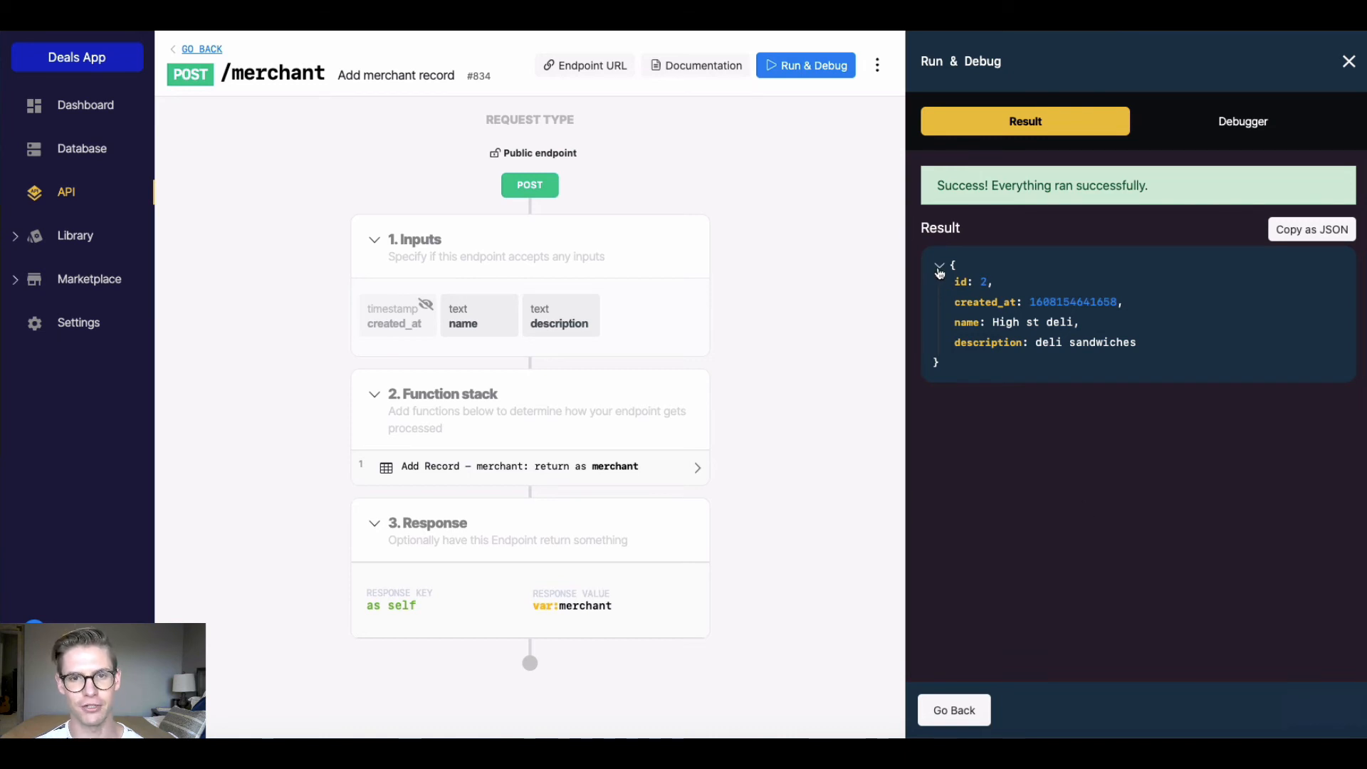
pyautogui.moveTo(1145, 417)
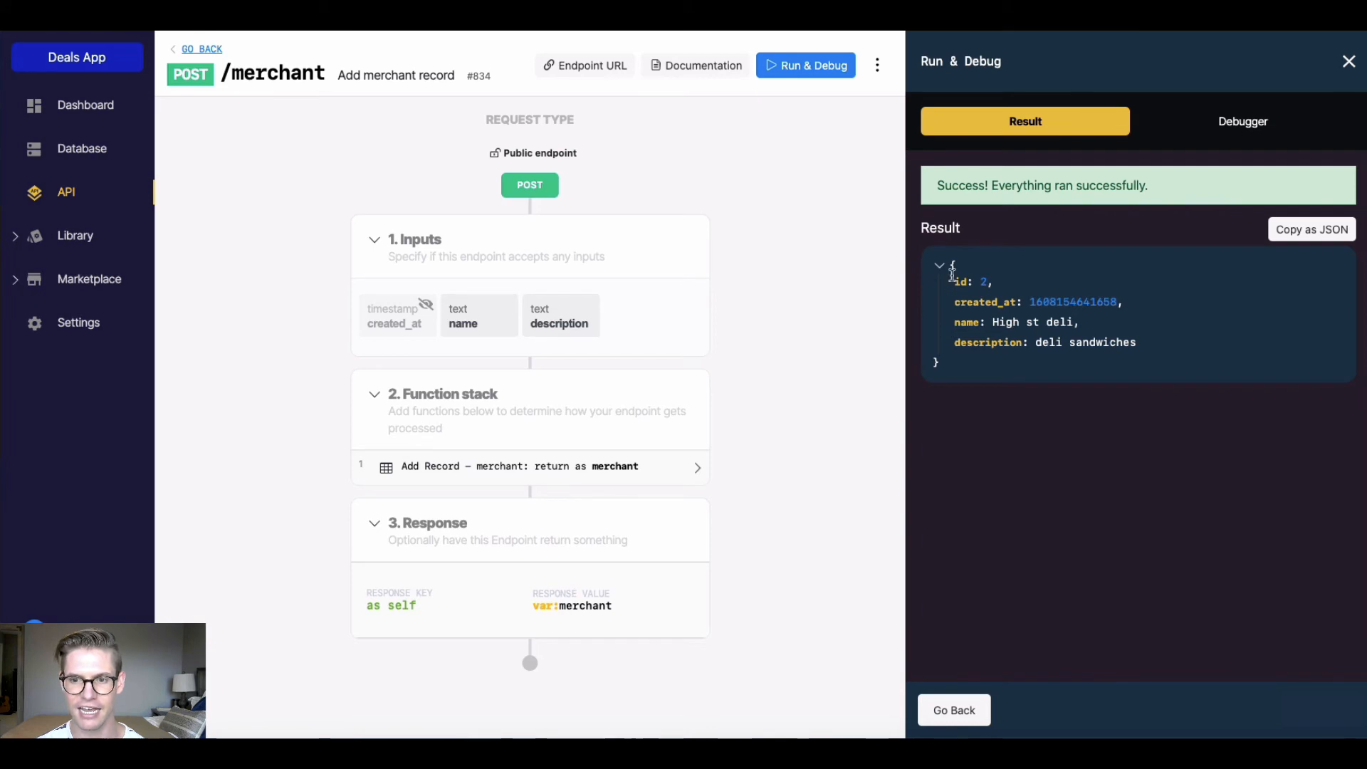
pyautogui.moveTo(1166, 465)
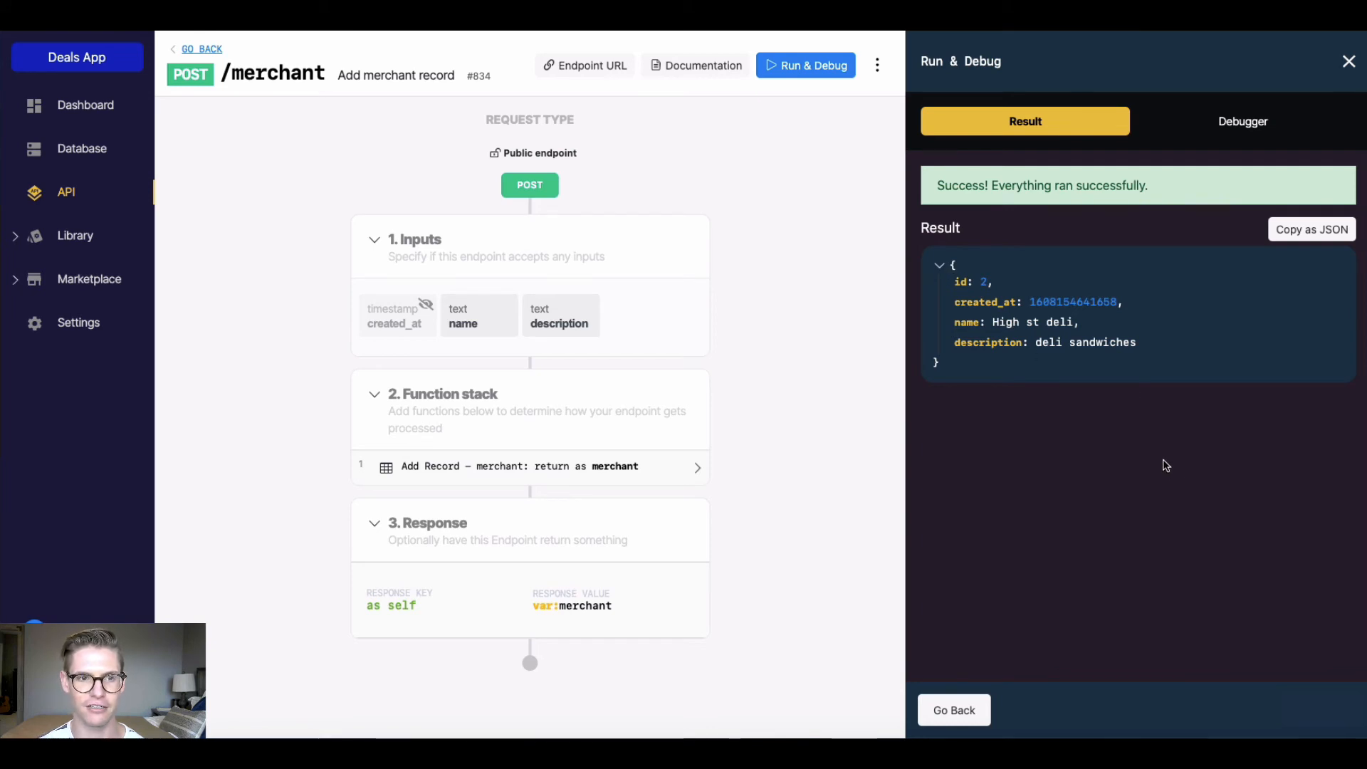
# - Return to the public group and reach the GET /merchant query-all-records endpoint under MERCHANT
pyautogui.click(201, 48)
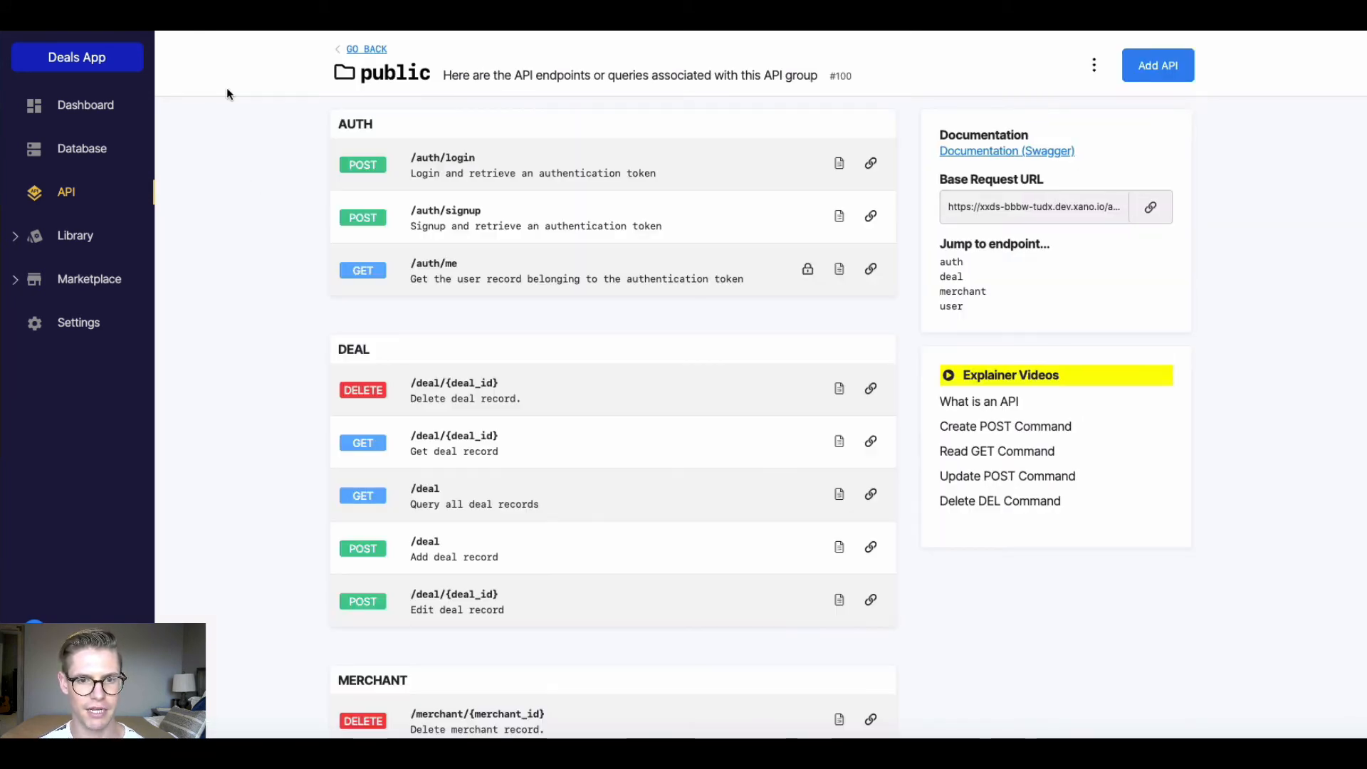
pyautogui.scroll(-3)
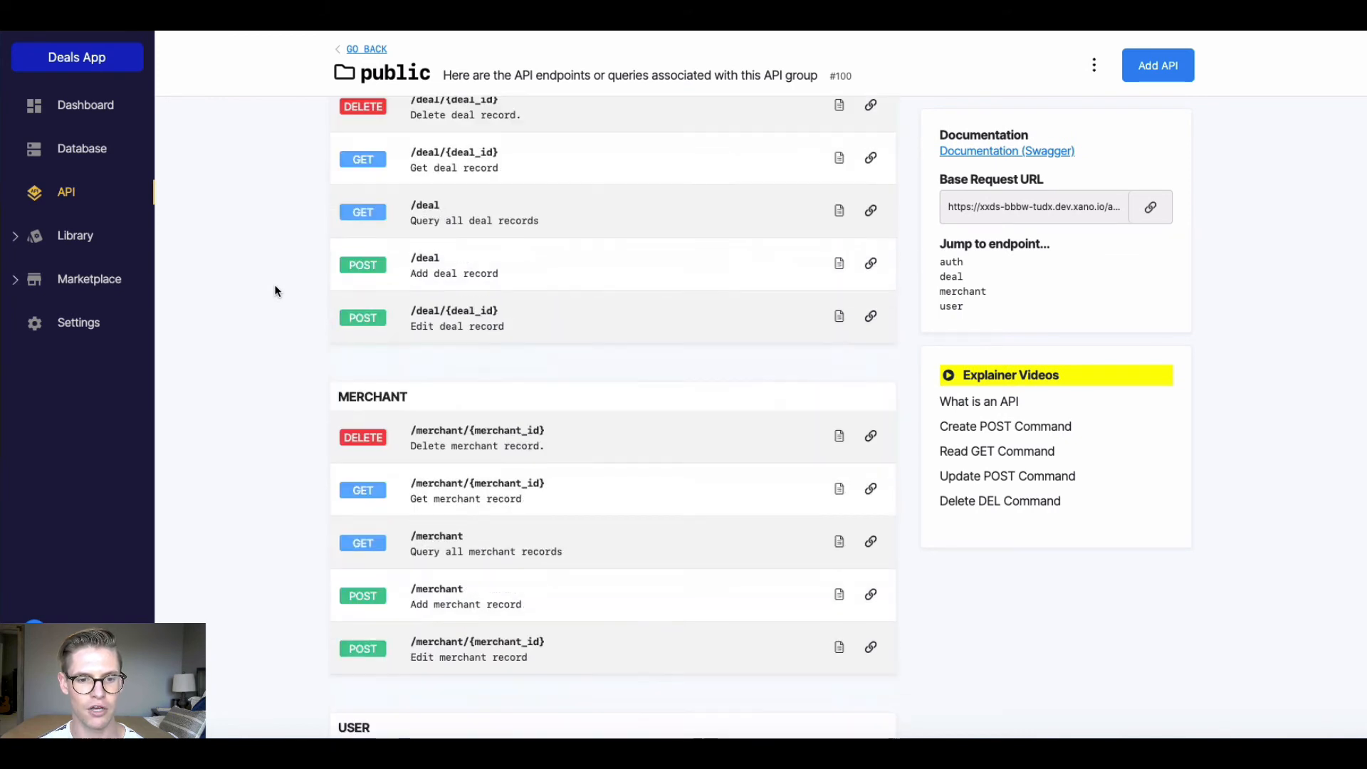
pyautogui.scroll(-3)
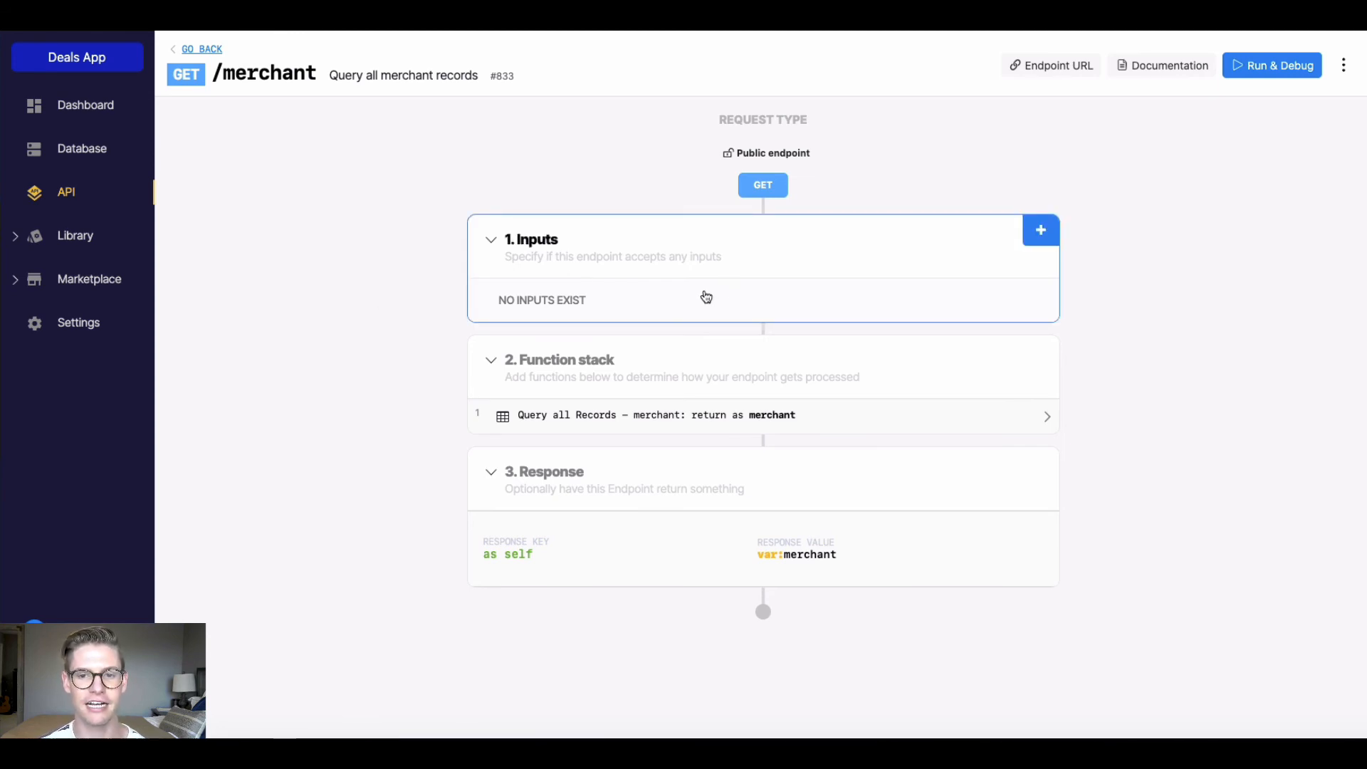
pyautogui.moveTo(366, 134)
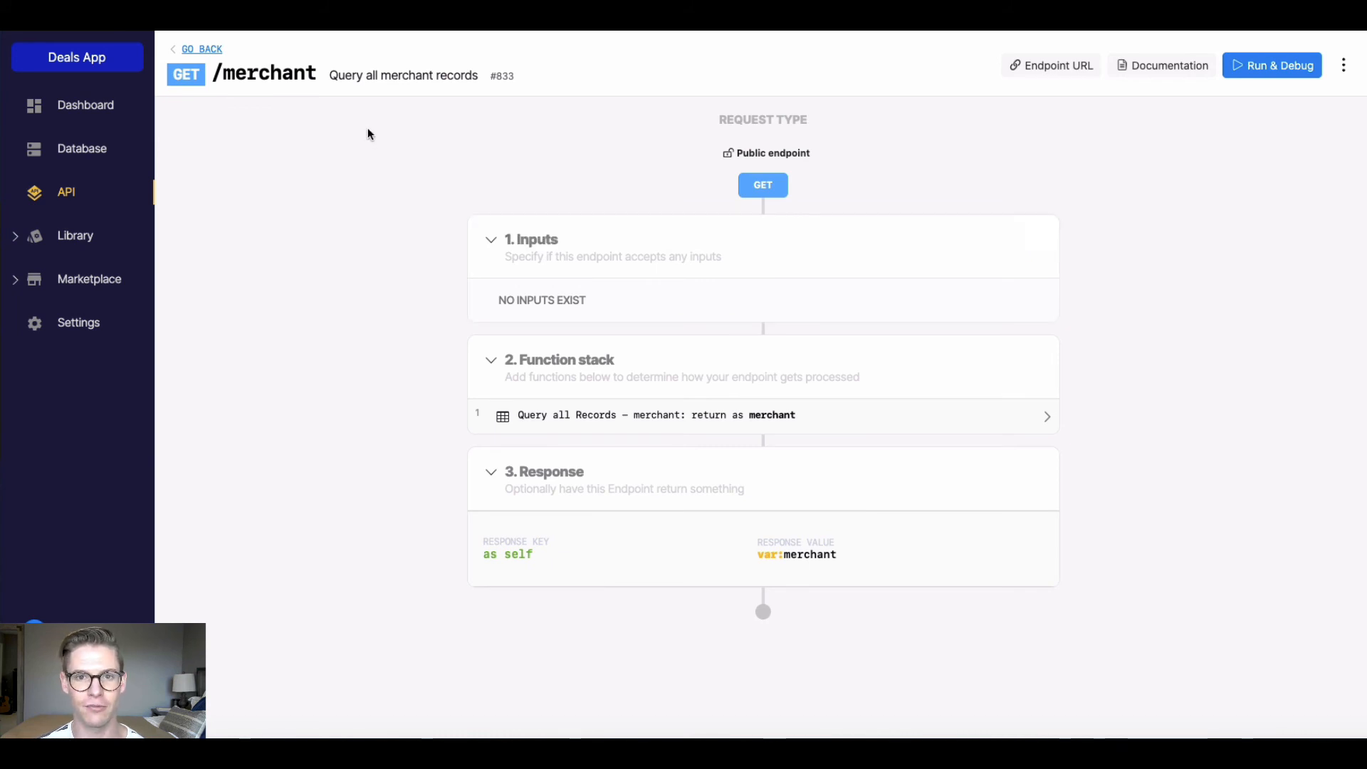
pyautogui.moveTo(624, 235)
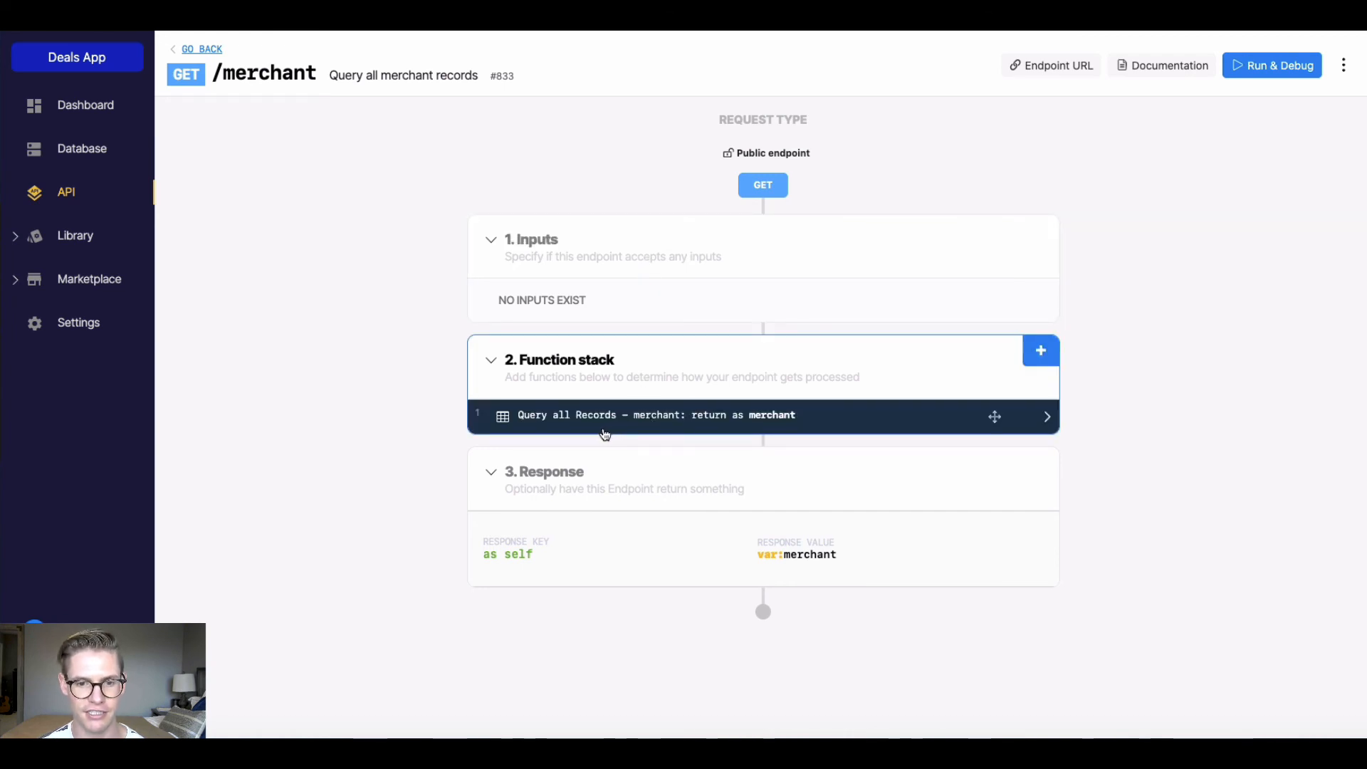
pyautogui.moveTo(688, 439)
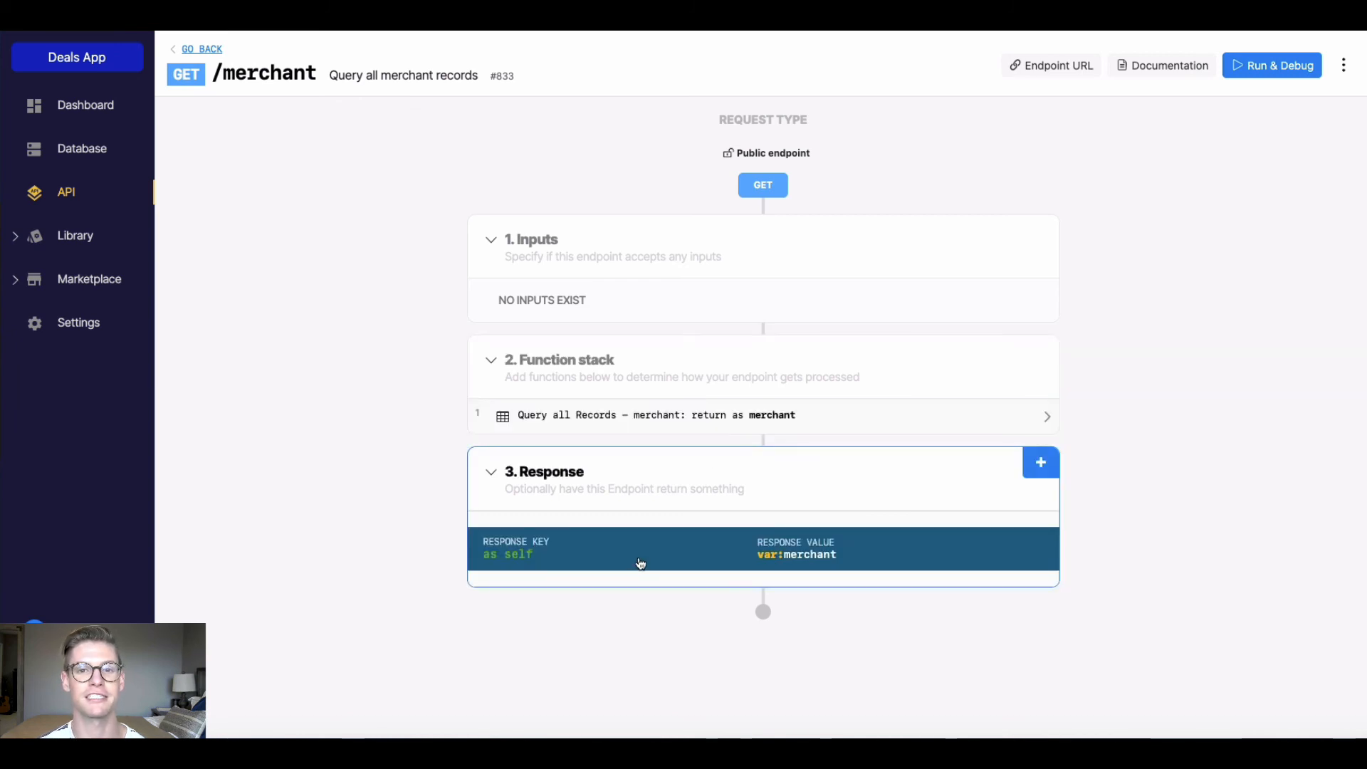
pyautogui.click(324, 288)
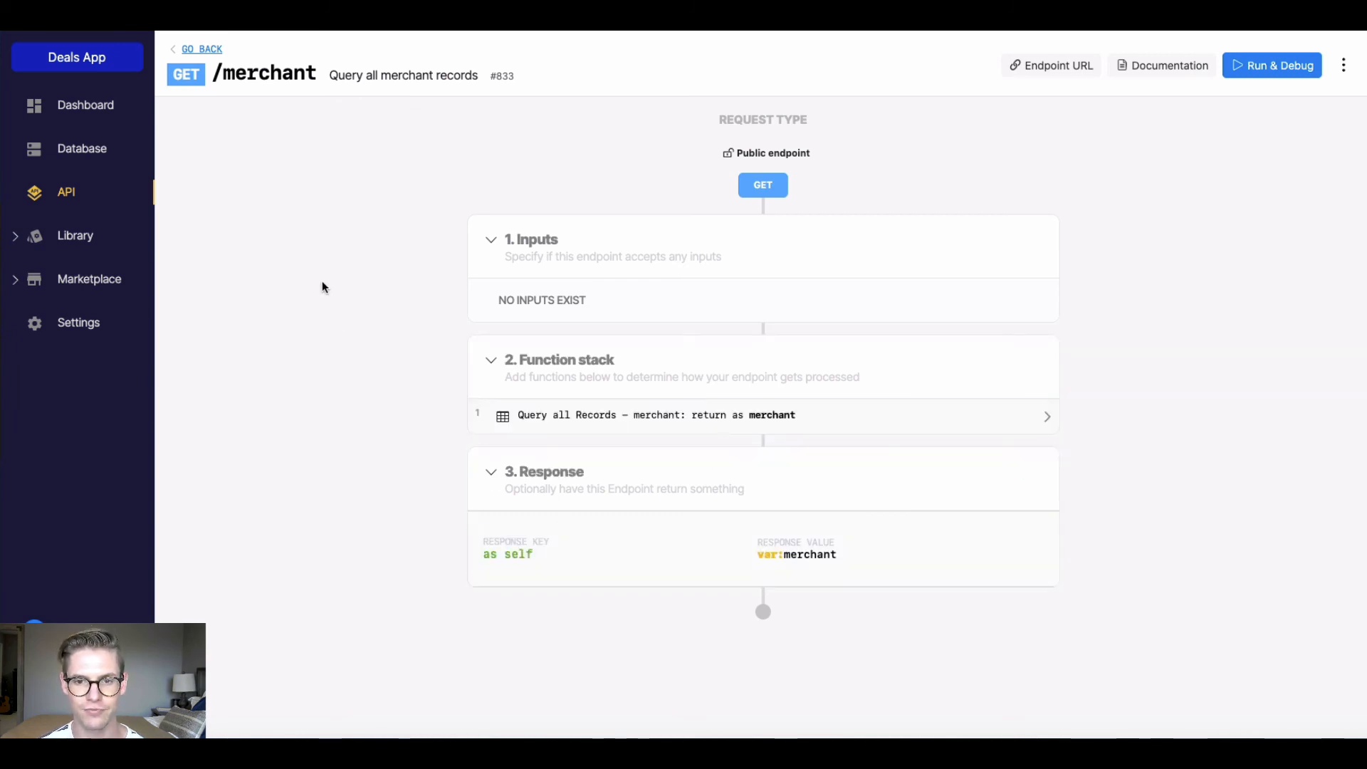
pyautogui.moveTo(1272, 65)
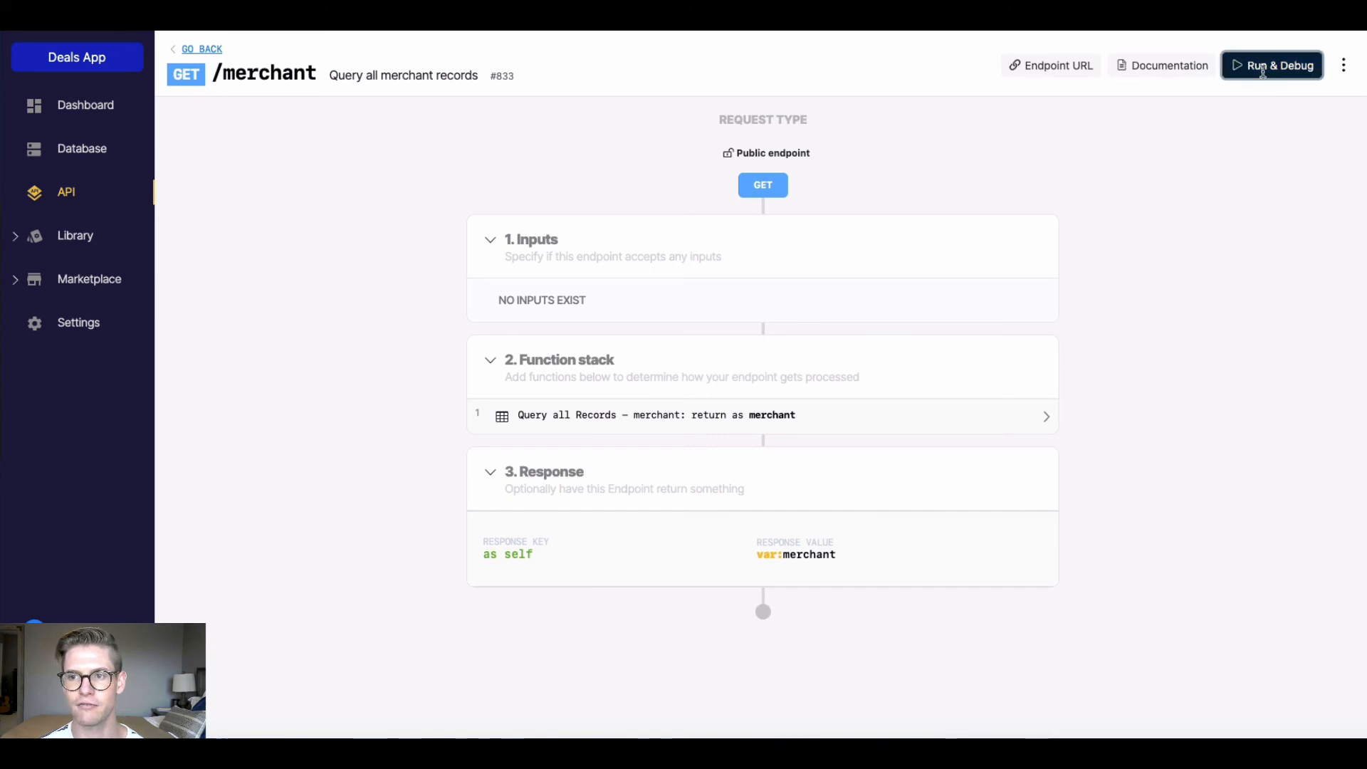
# - Run GET /merchant with empty input, returning Firestone Grill and High st deli, then dismiss the results
pyautogui.click(1271, 64)
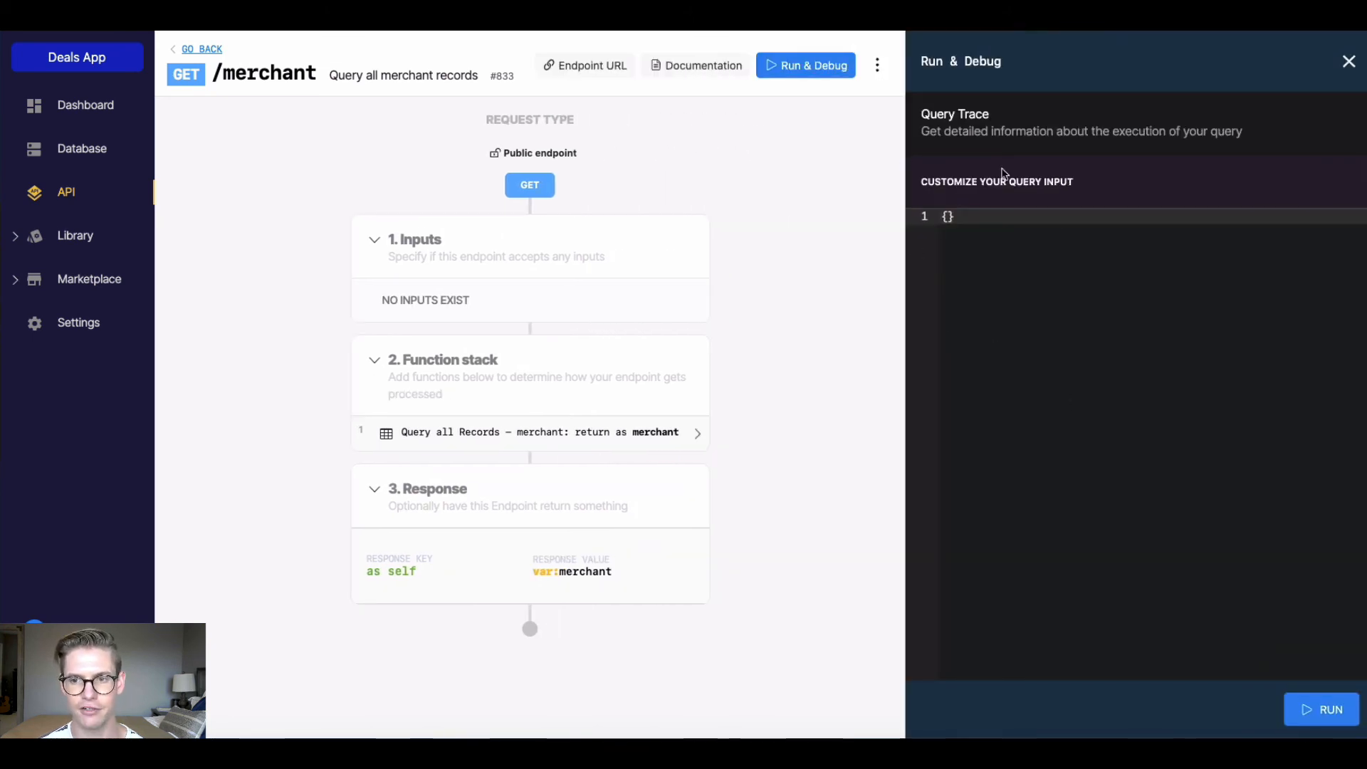
pyautogui.click(1318, 709)
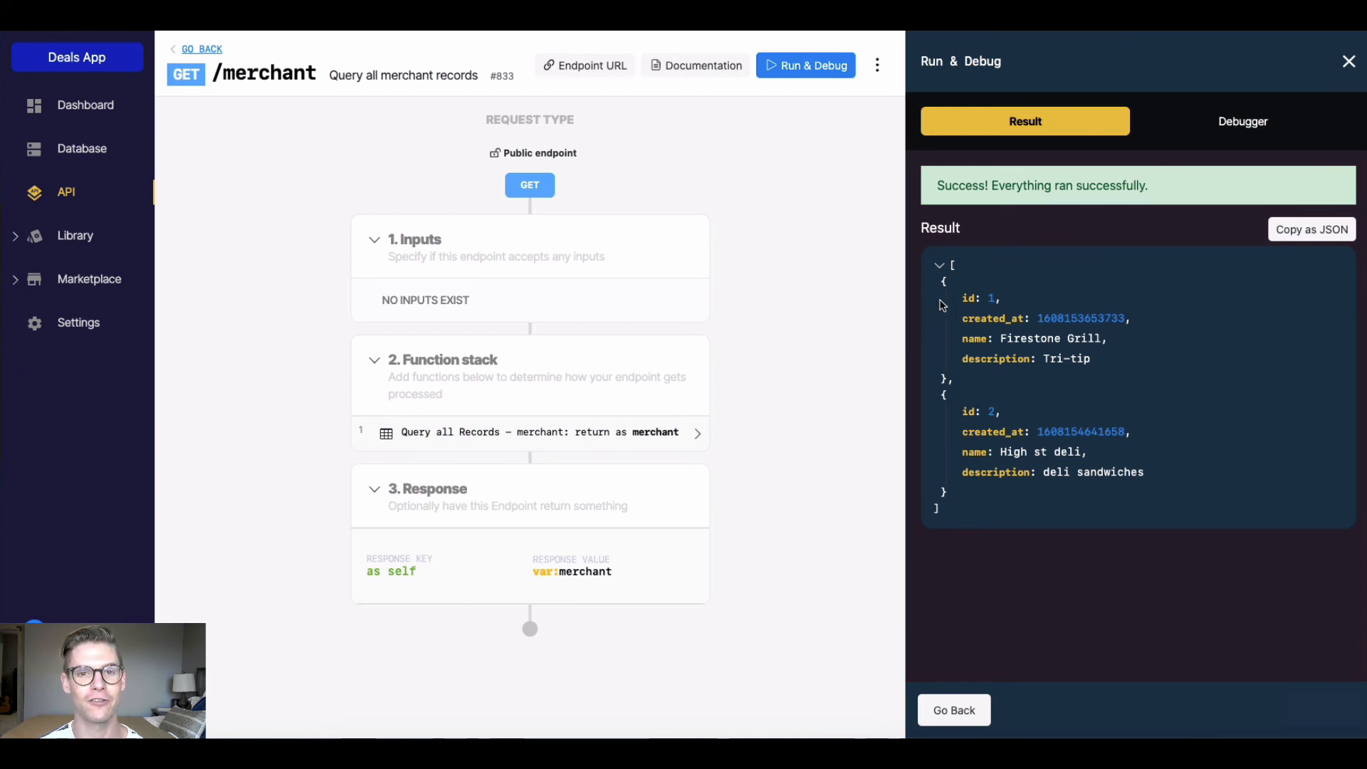
pyautogui.moveTo(965, 312)
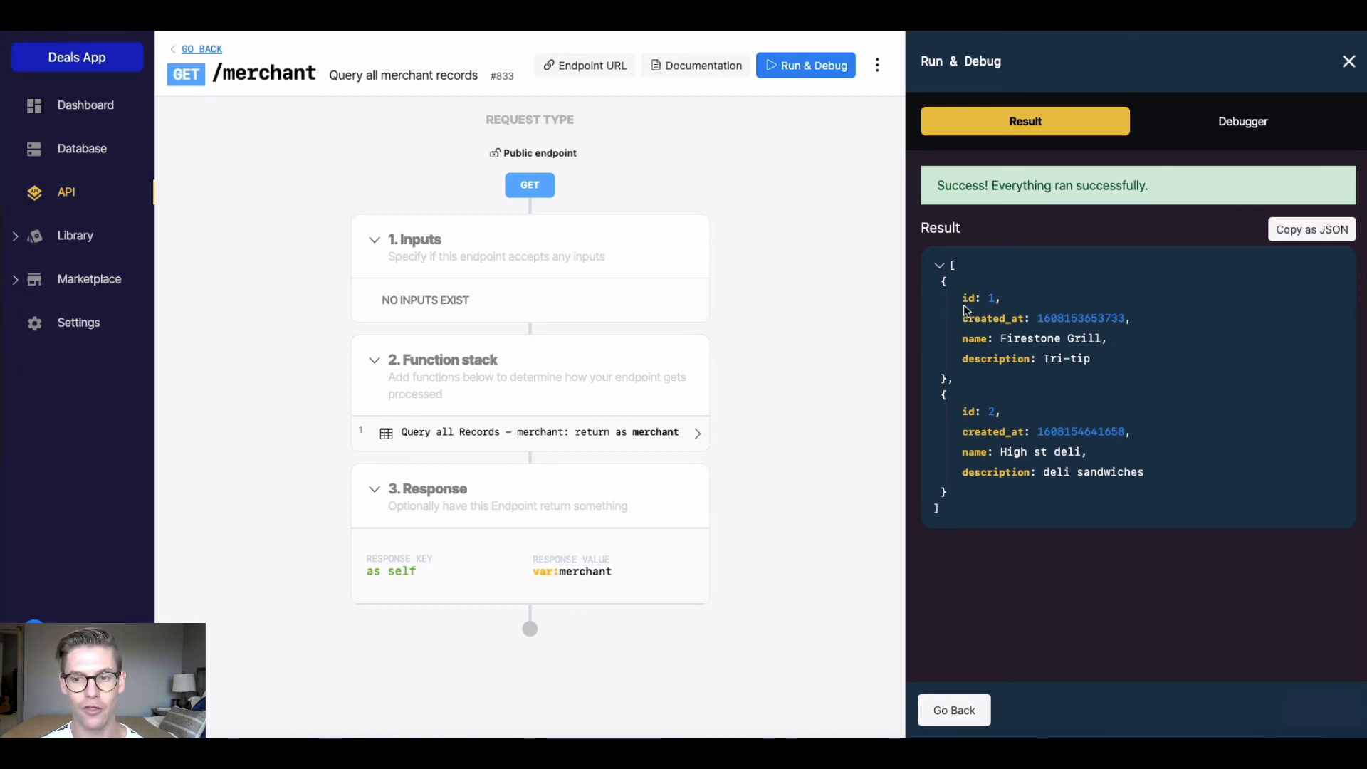
pyautogui.moveTo(957, 426)
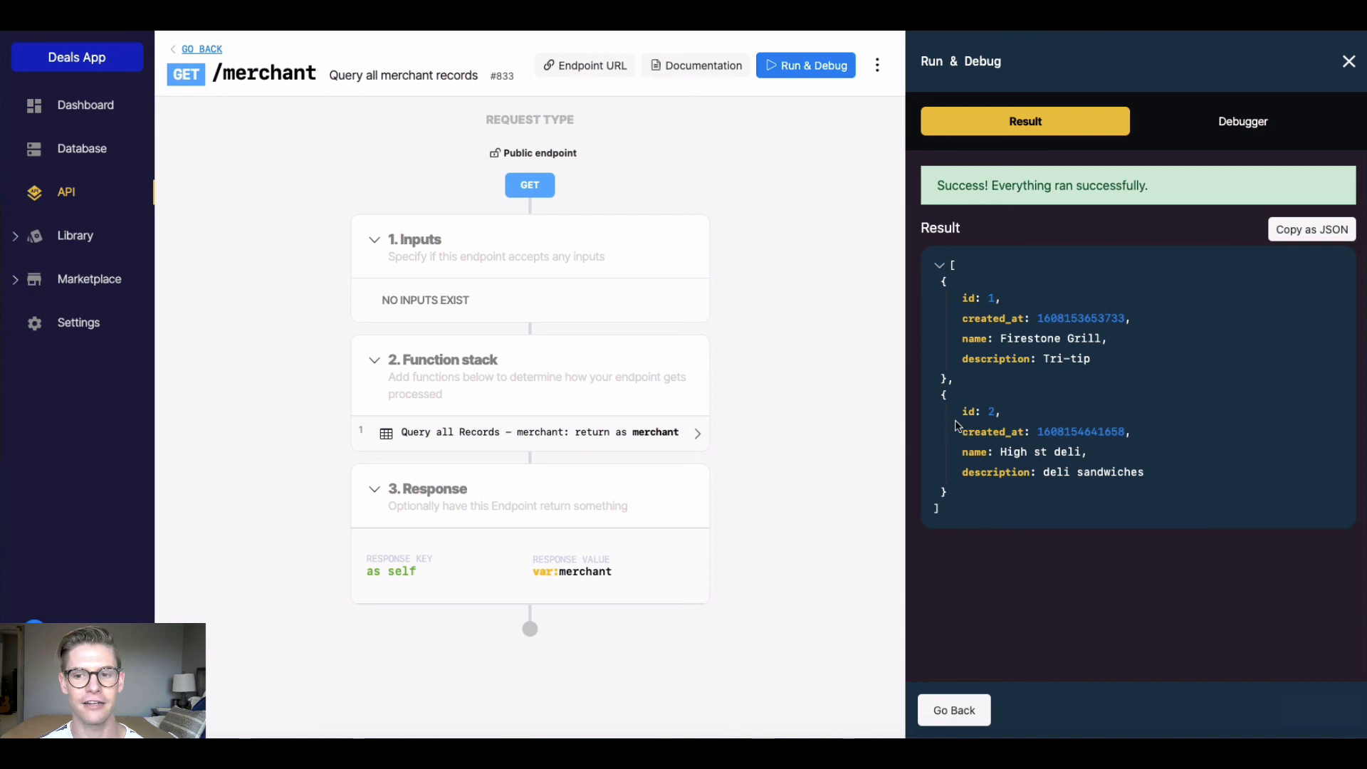
pyautogui.moveTo(801, 507)
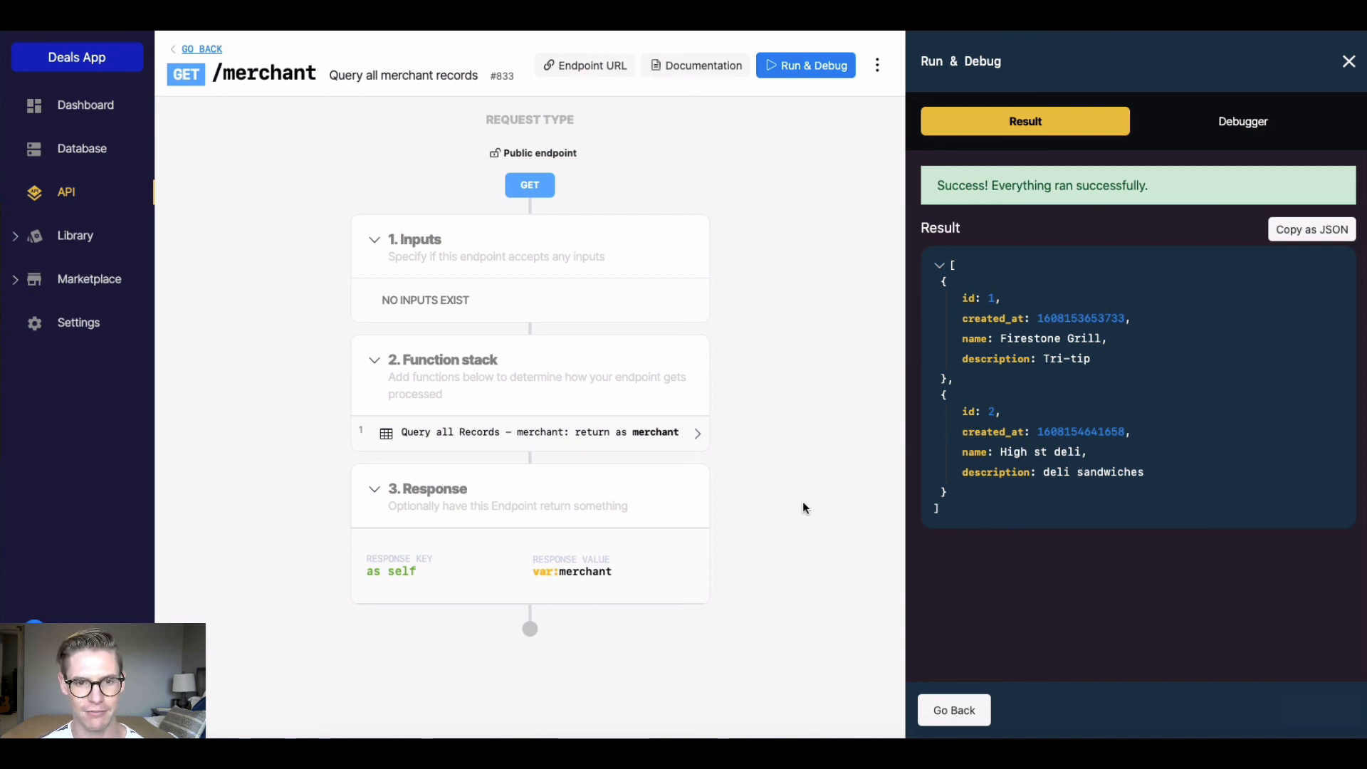
pyautogui.click(1348, 61)
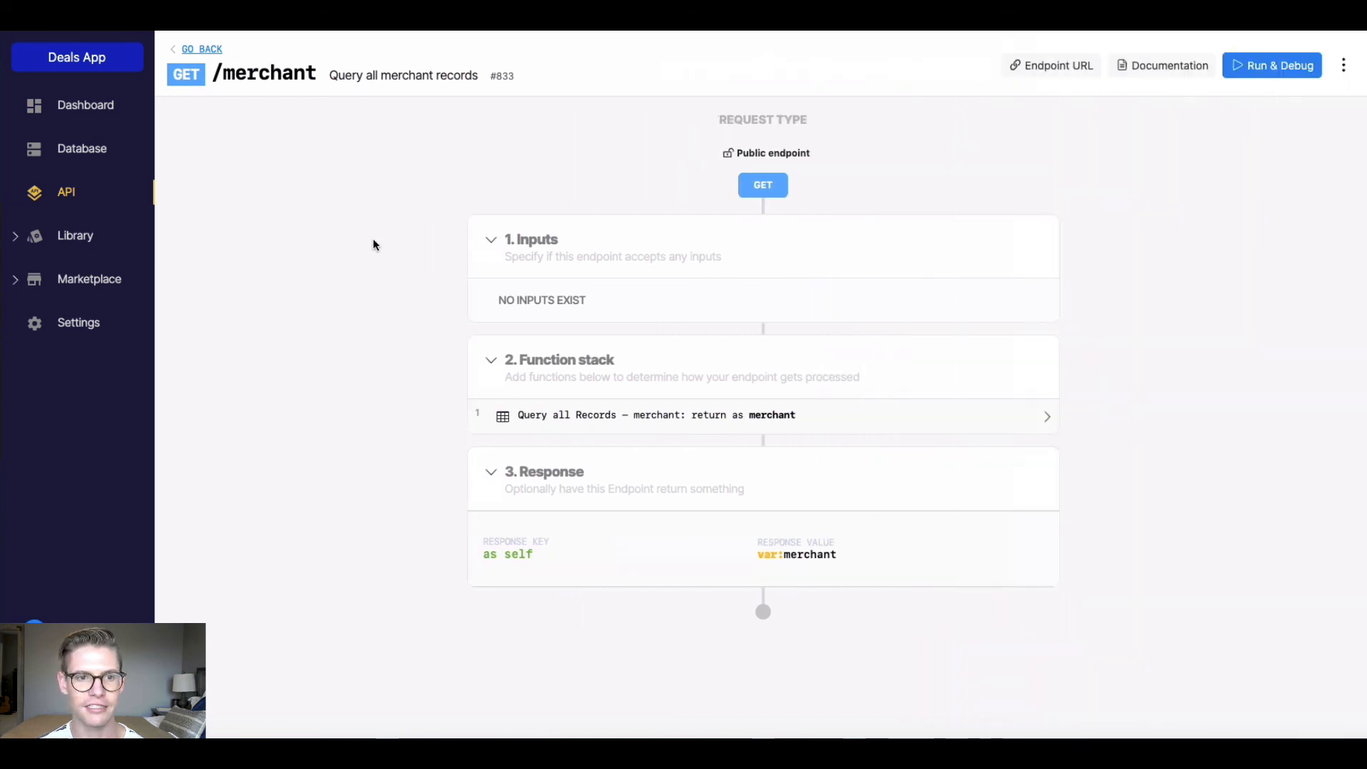